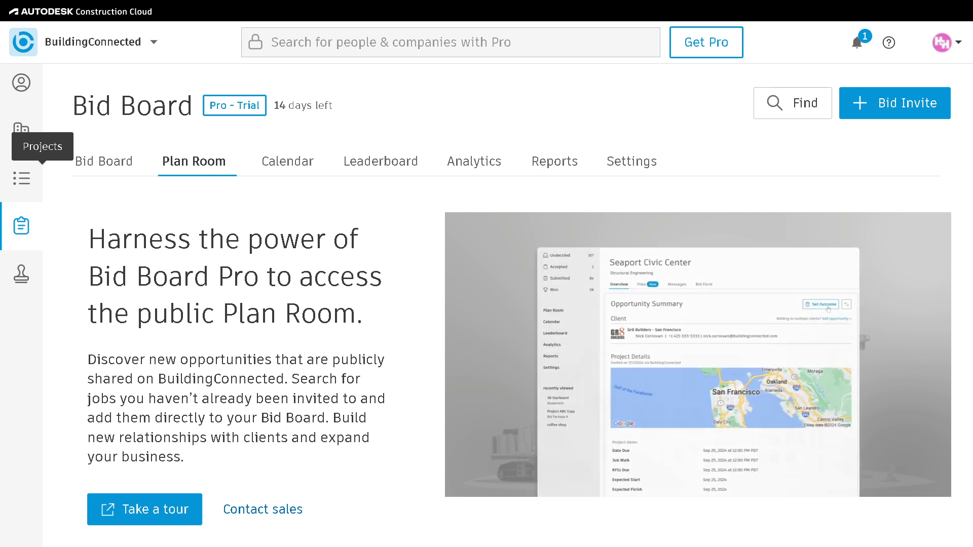
- Bring up the BuildingConnected product page and view its Construction Cloud and PlanGrid login options
left_click(821, 304)
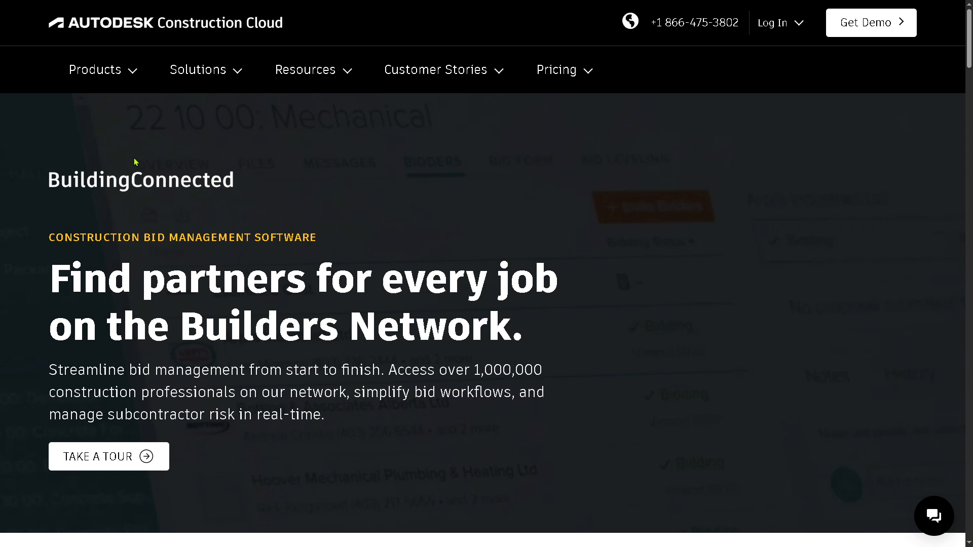
mouse_move(546, 134)
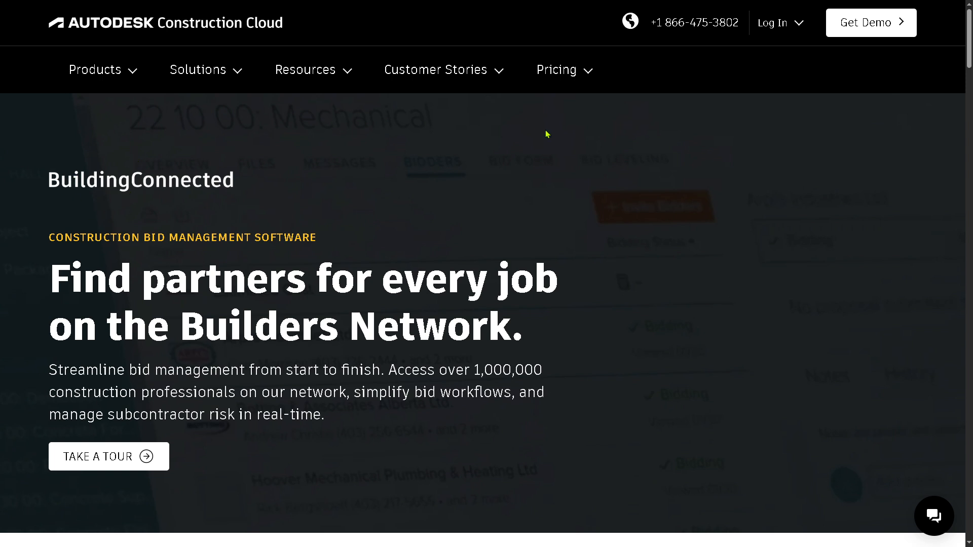
left_click(777, 22)
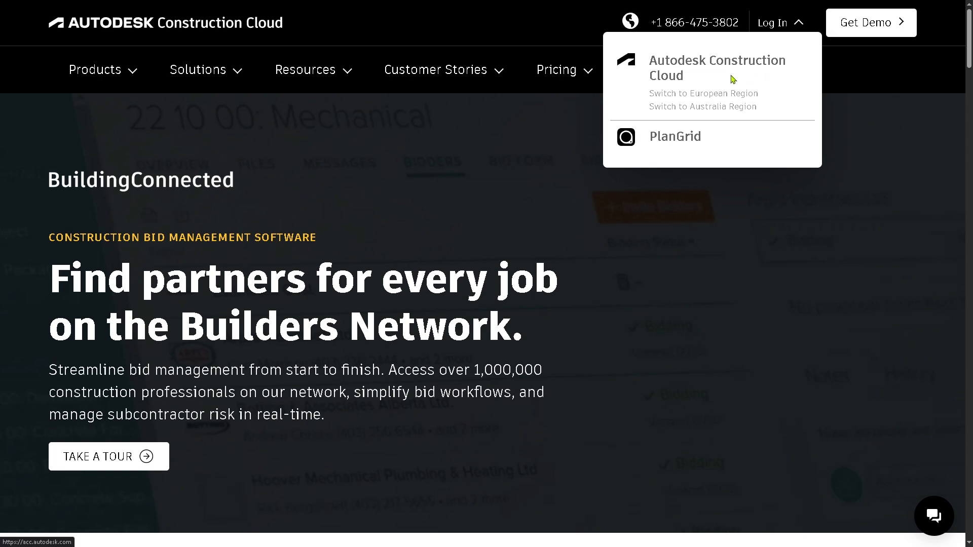
mouse_move(705, 68)
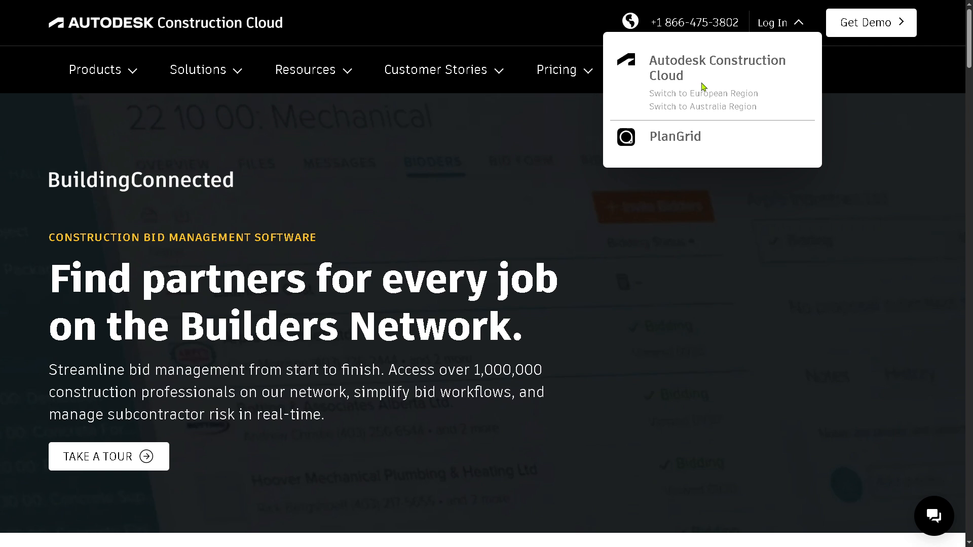
mouse_move(703, 89)
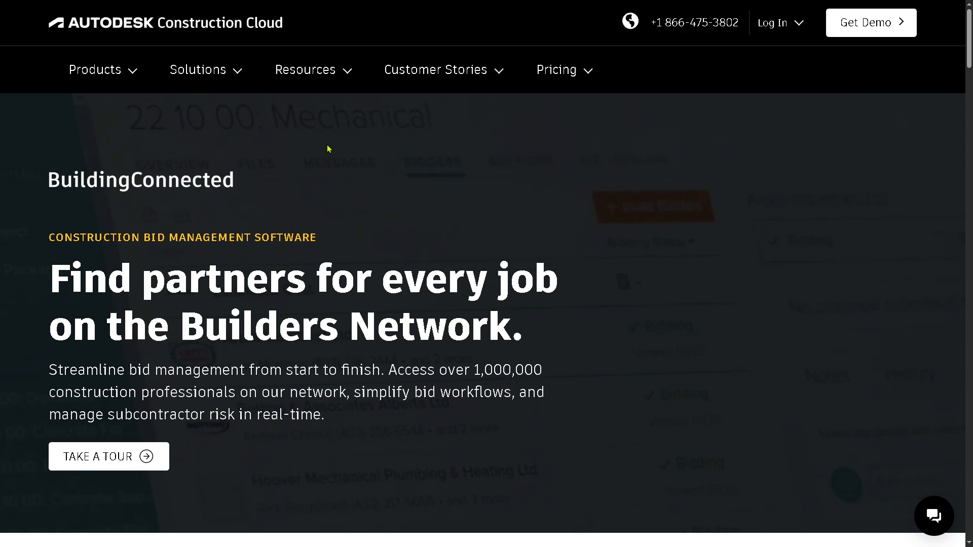
mouse_move(181, 29)
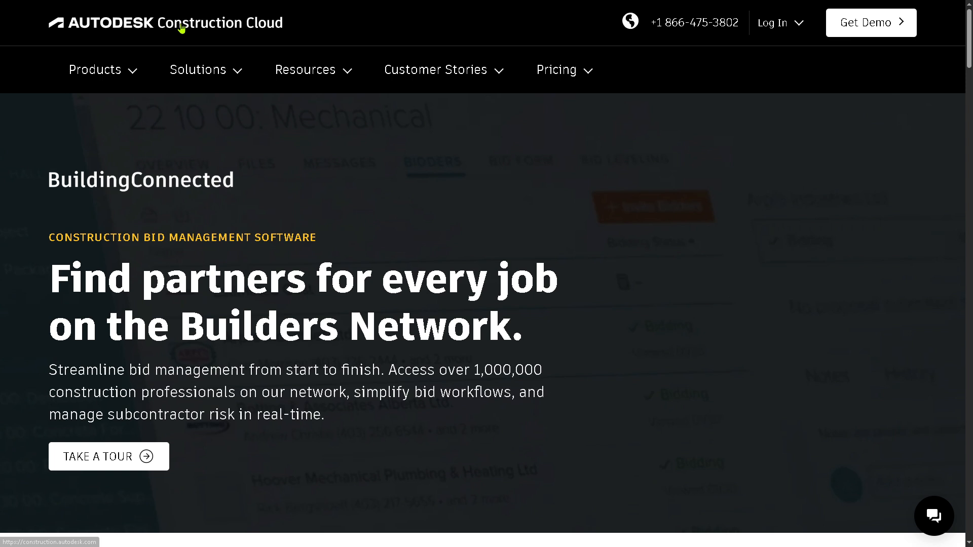
- Return to the Bid Board and dismiss the Birmingham office work-type prompt
left_click(198, 69)
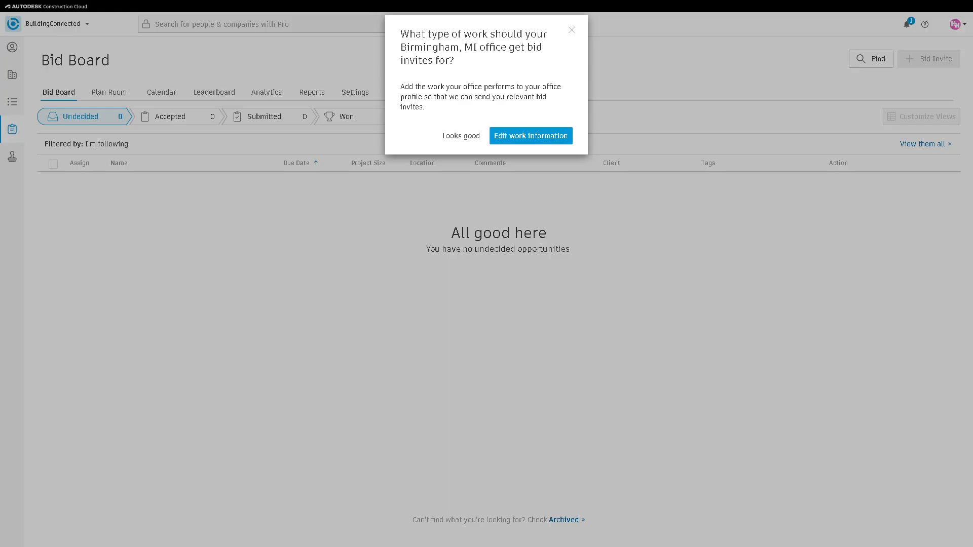
mouse_move(105, 16)
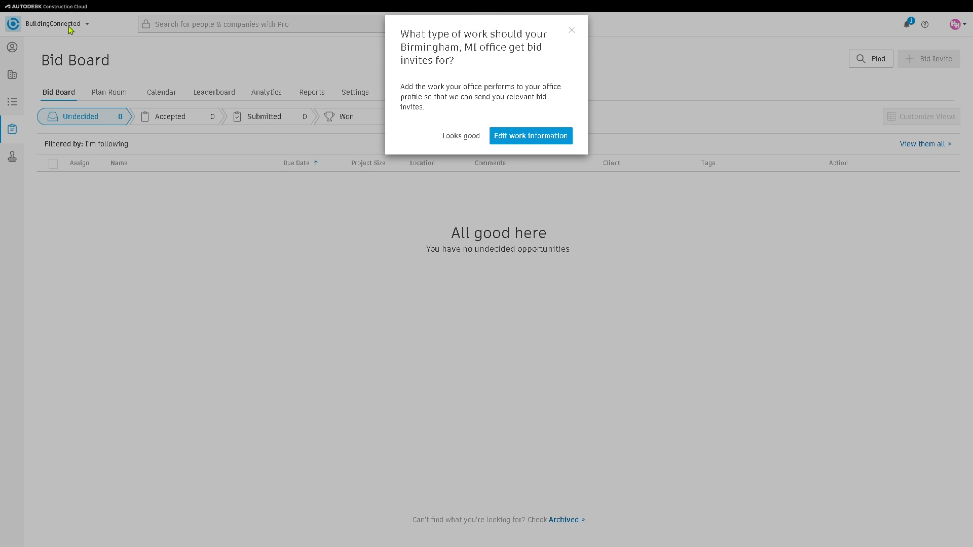
mouse_move(470, 141)
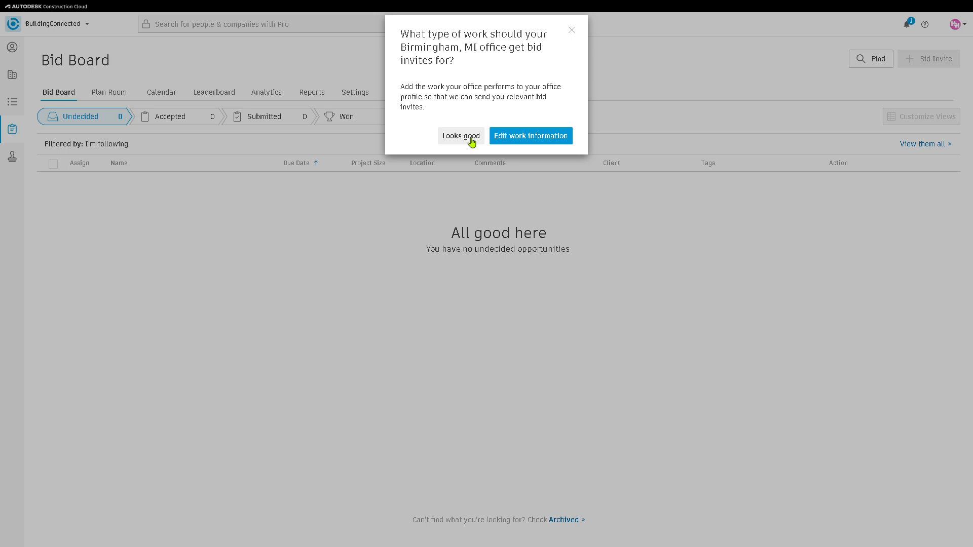
mouse_move(457, 140)
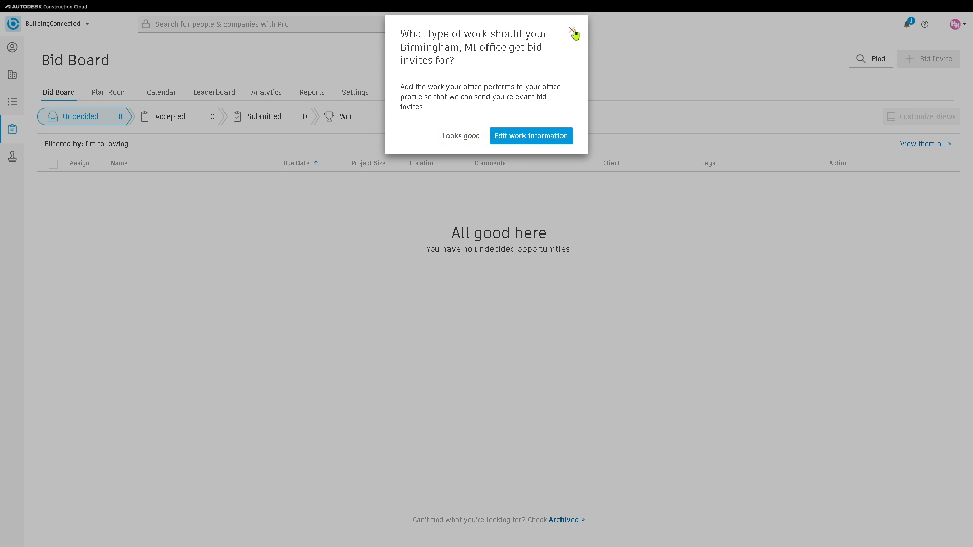
left_click(571, 31)
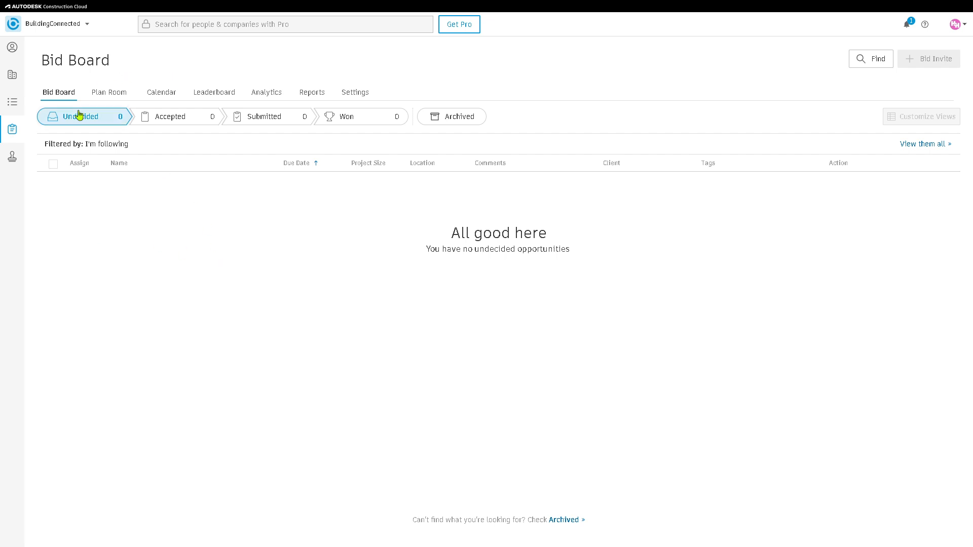
- Browse the Plan Room, Calendar, Analytics and Settings tabs, ending back on the Bid Board list
left_click(109, 92)
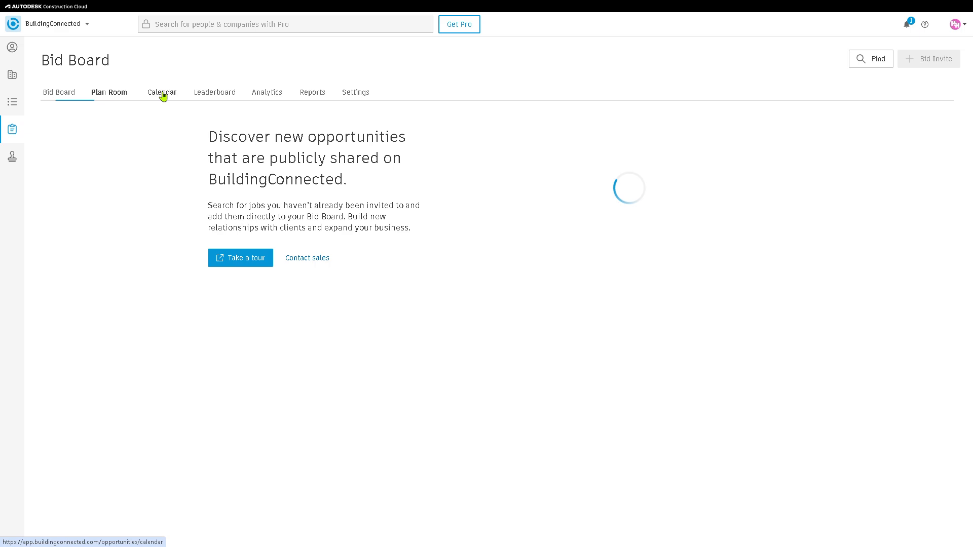
left_click(110, 92)
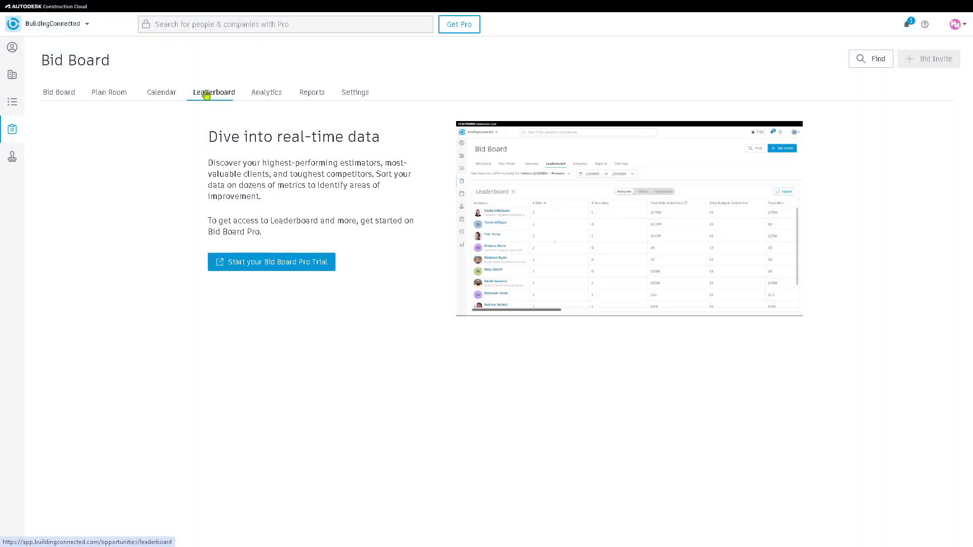
left_click(265, 91)
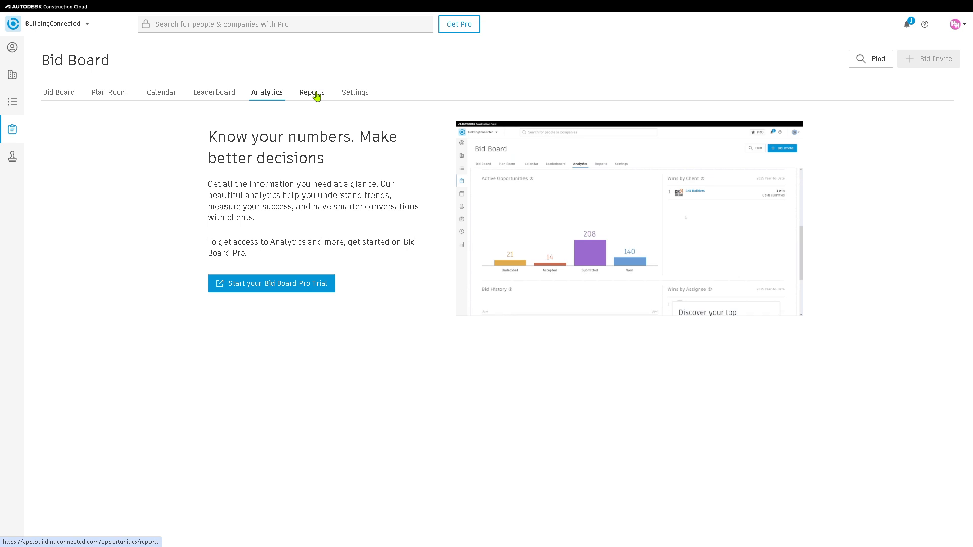
left_click(355, 92)
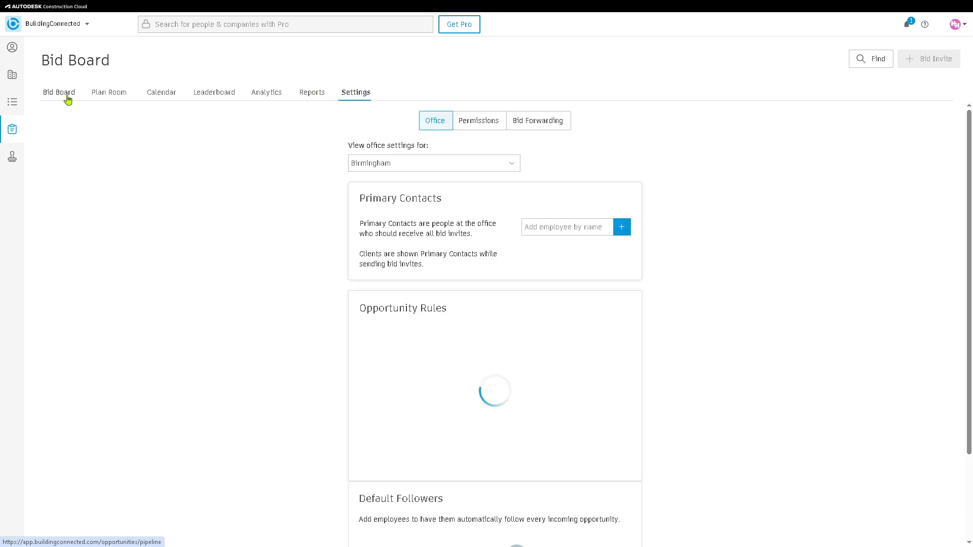
left_click(59, 92)
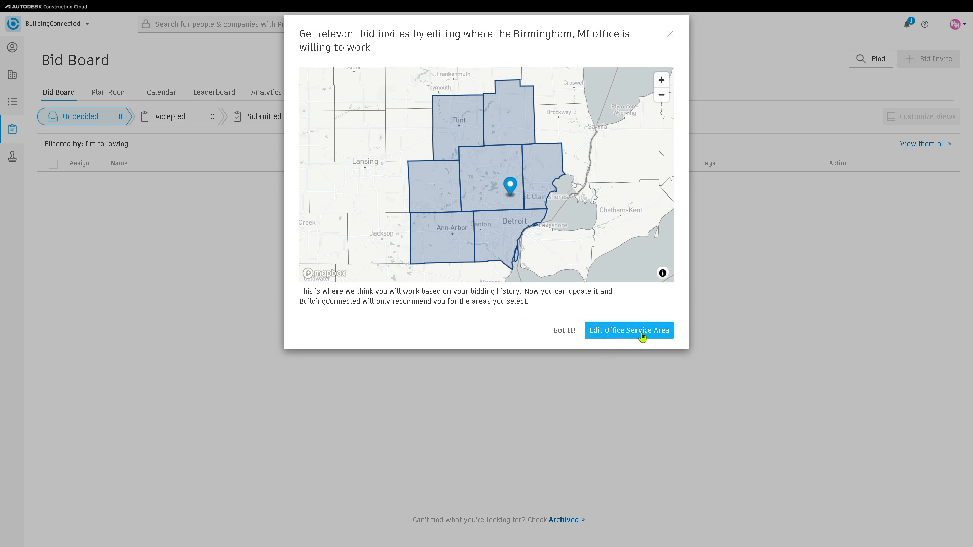
- Review the Birmingham office service area map and confirm the update on the Accelerated Assets profile
left_click(628, 331)
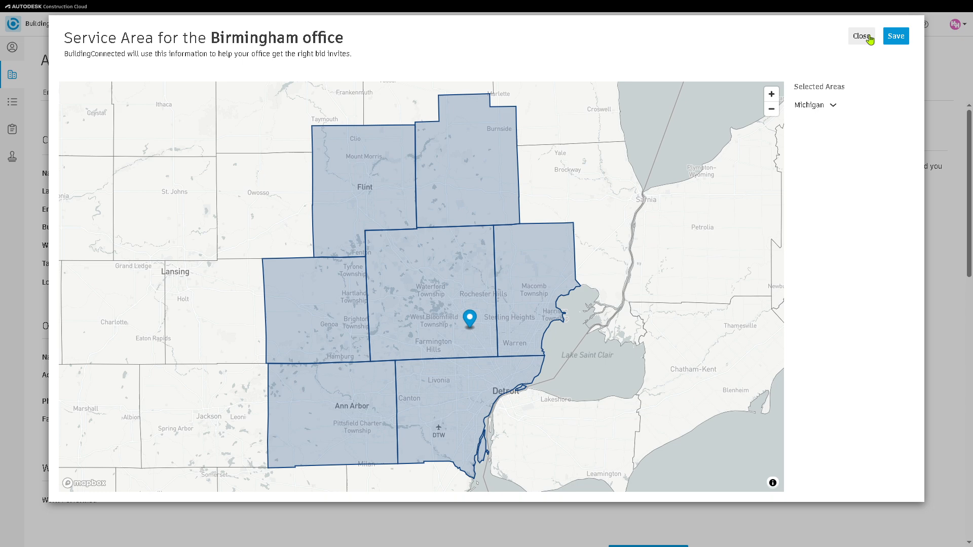
left_click(895, 35)
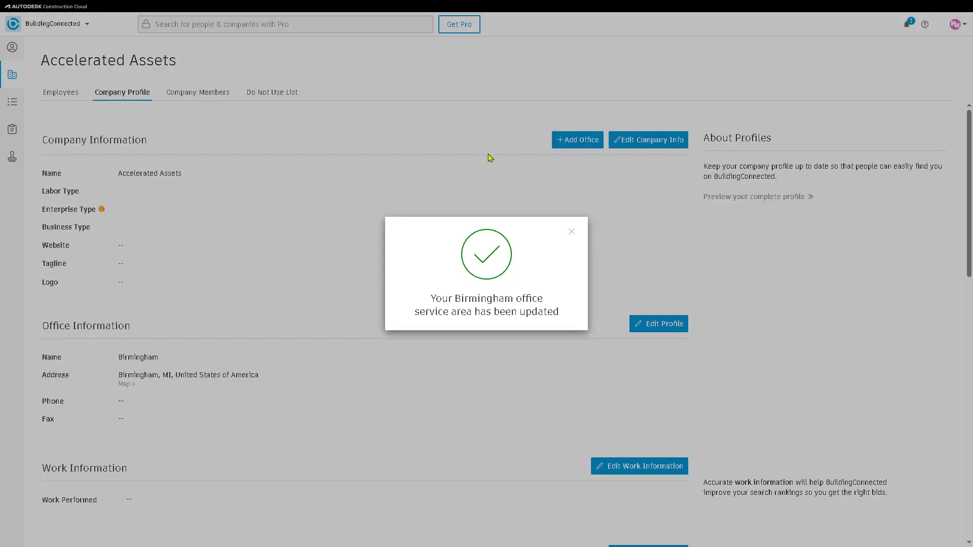
mouse_move(382, 144)
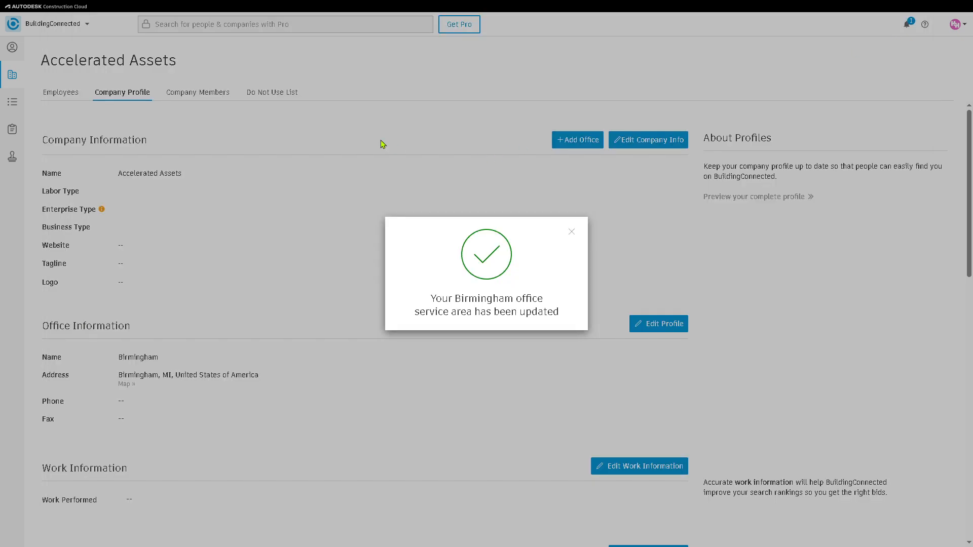
mouse_move(358, 134)
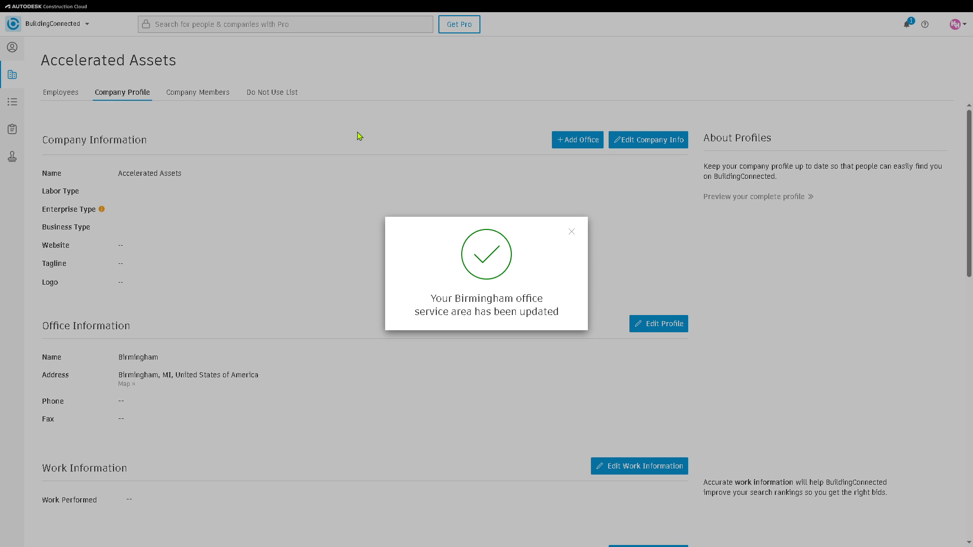
left_click(571, 231)
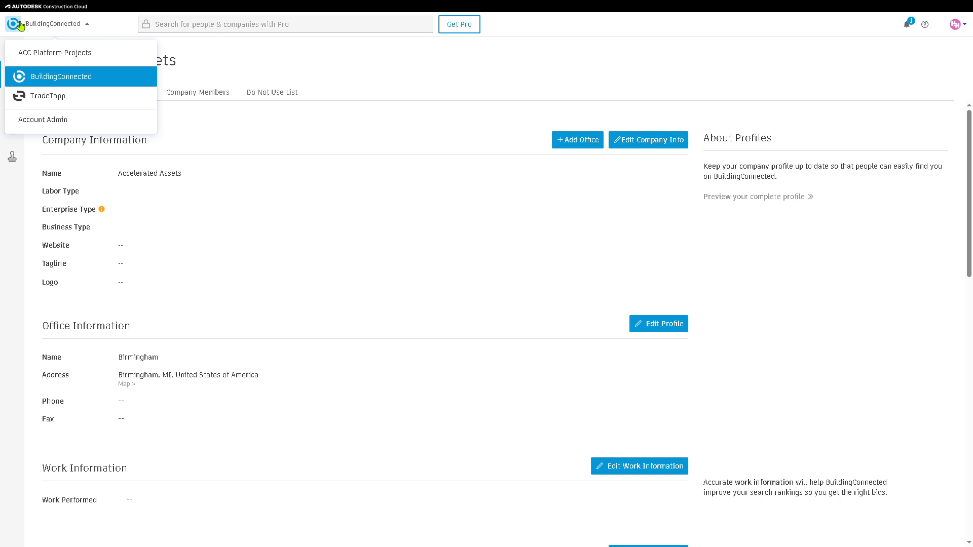
- Open the Plan Room of public job opportunities and dismiss the work-performed prompt
left_click(61, 77)
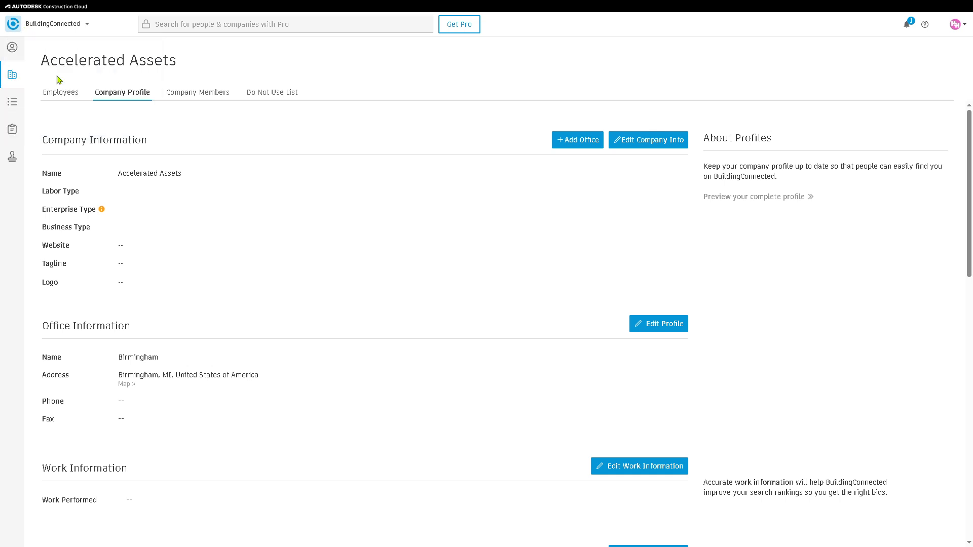
left_click(12, 129)
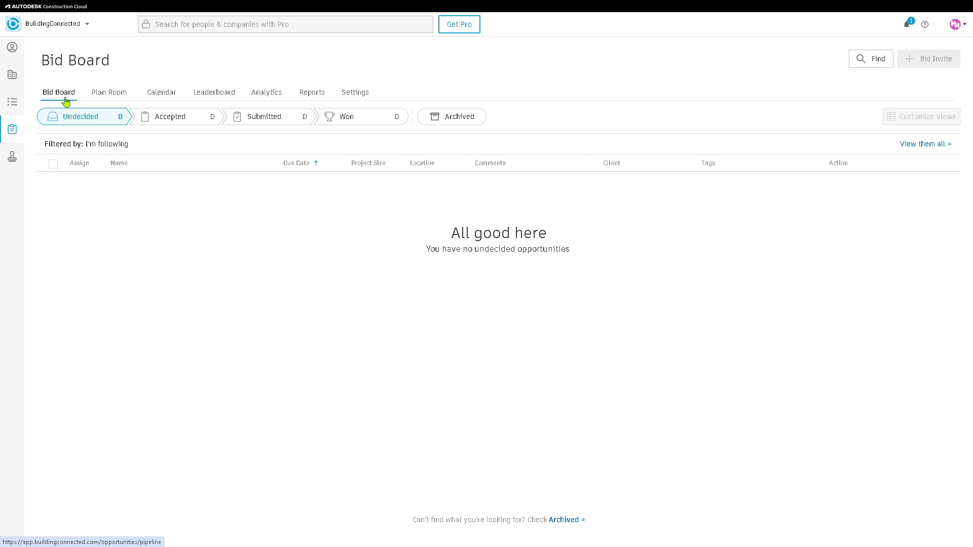
left_click(110, 93)
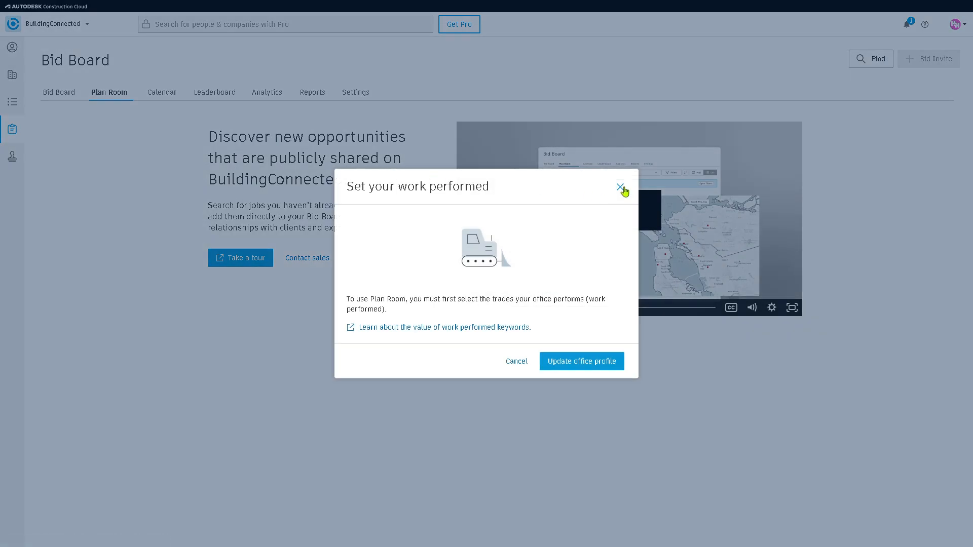
left_click(620, 186)
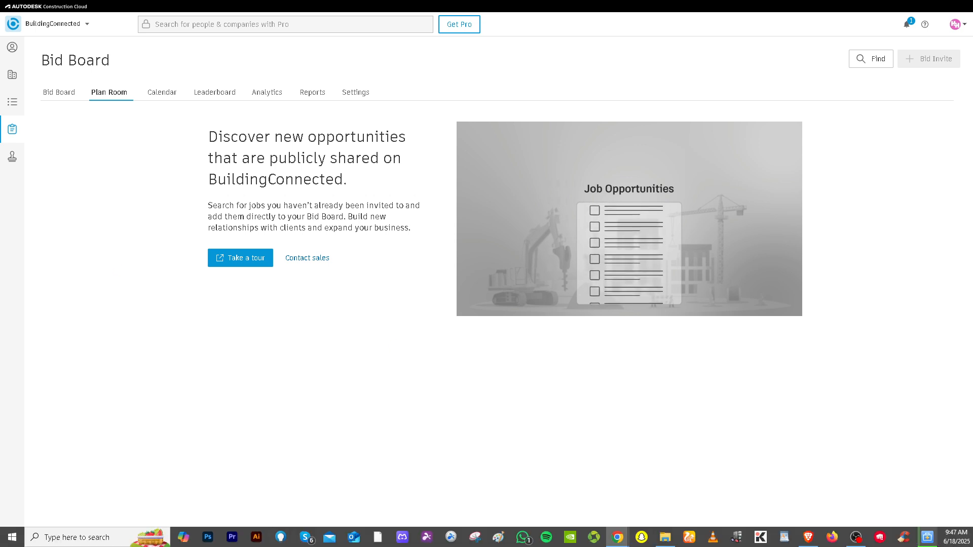
- Walk through all steps of the Plan Room product tour
left_click(628, 216)
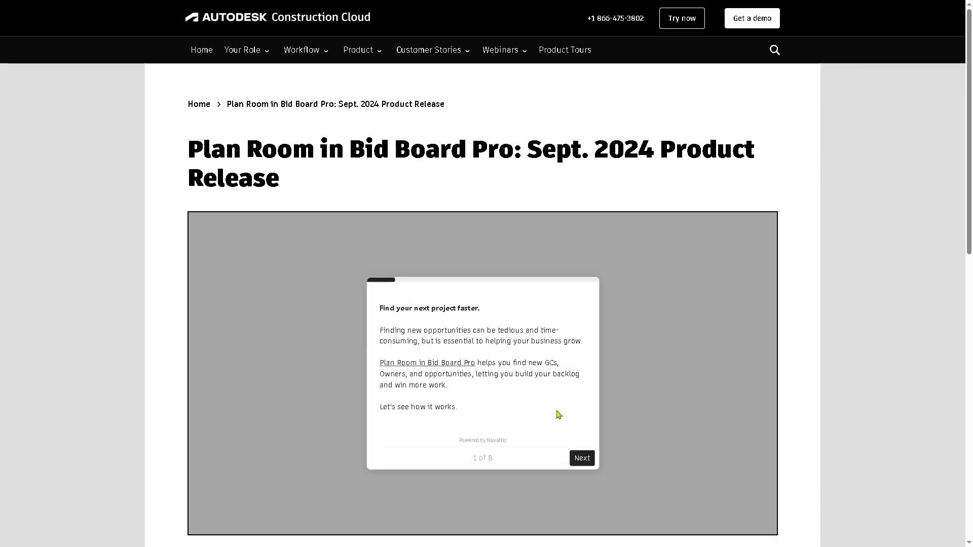
left_click(581, 458)
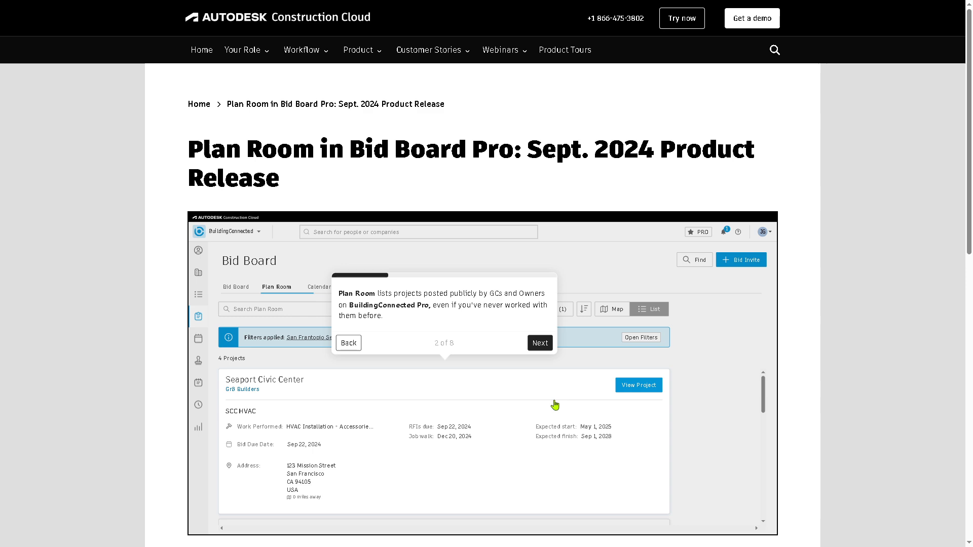
left_click(539, 343)
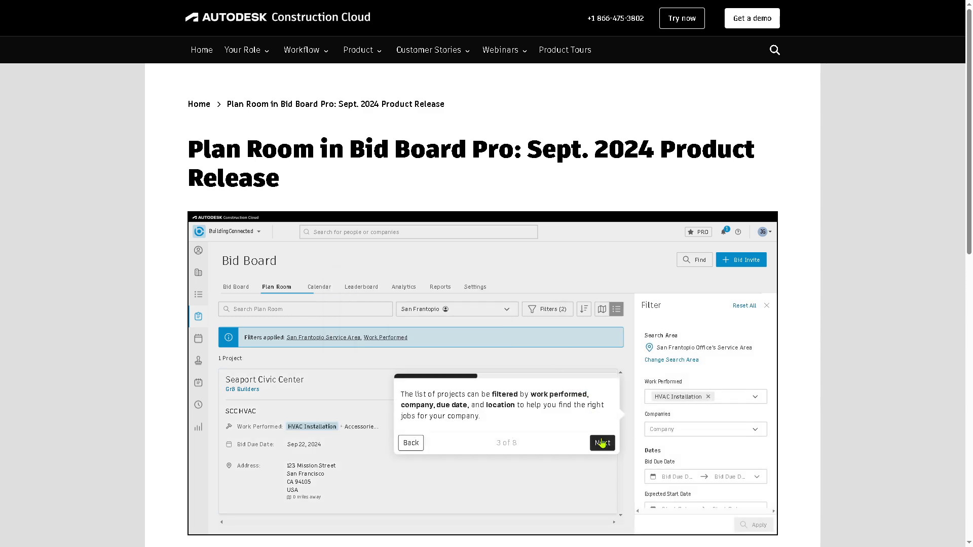
left_click(602, 443)
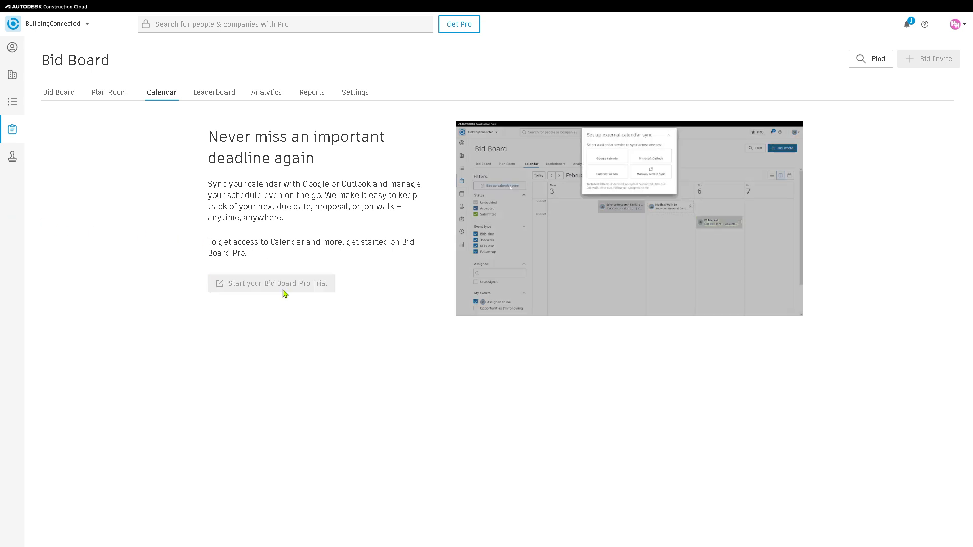
- Start the 14-day Bid Board Pro trial from the Calendar page
left_click(272, 284)
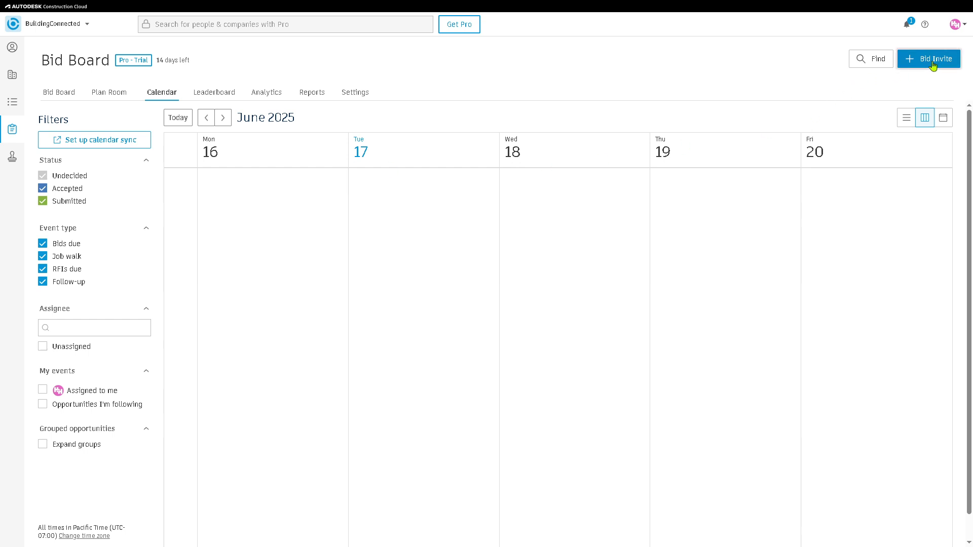
left_click(928, 59)
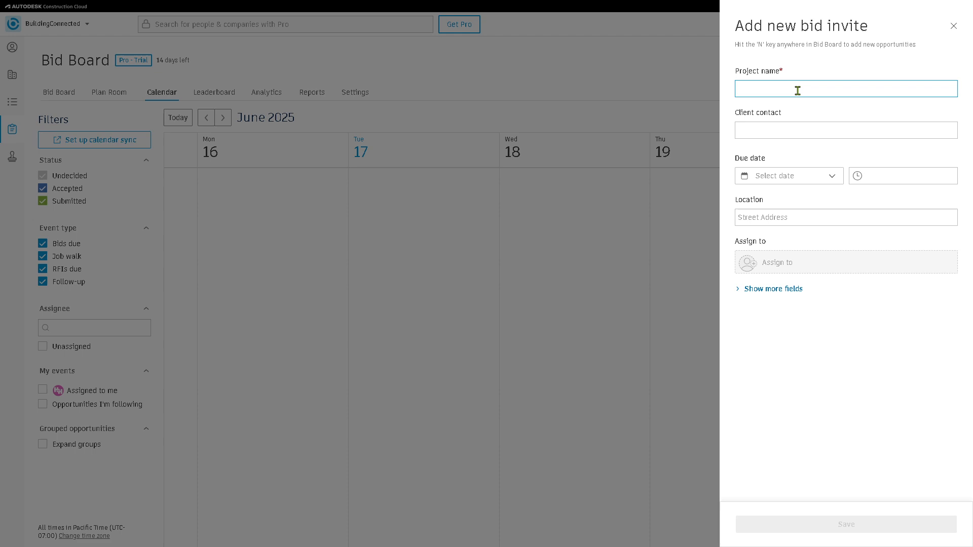
type("How t use BULDING")
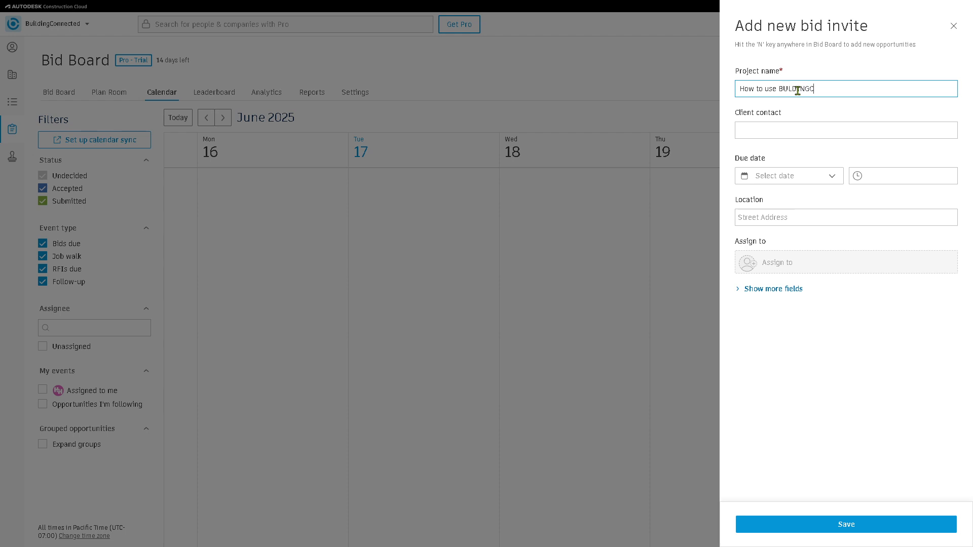
type("CONNECTED")
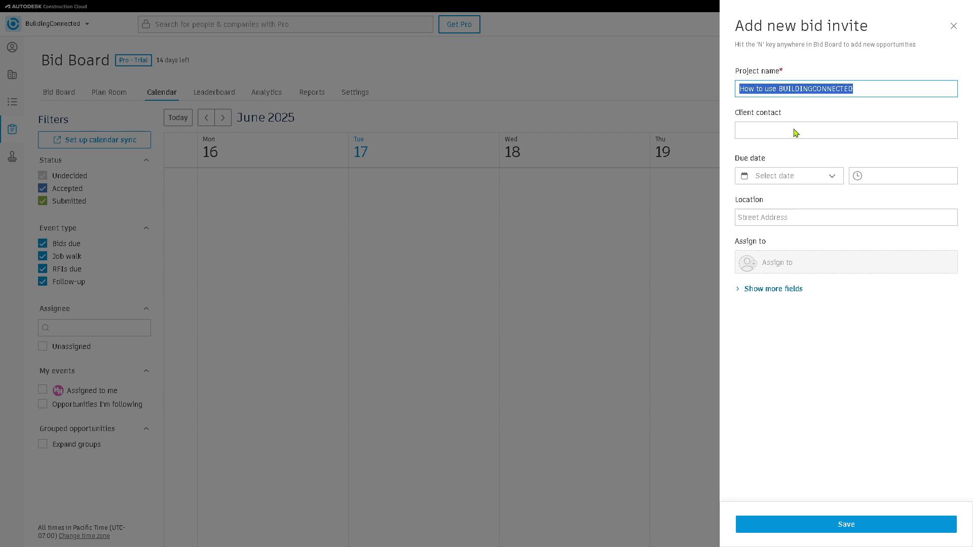
mouse_move(797, 192)
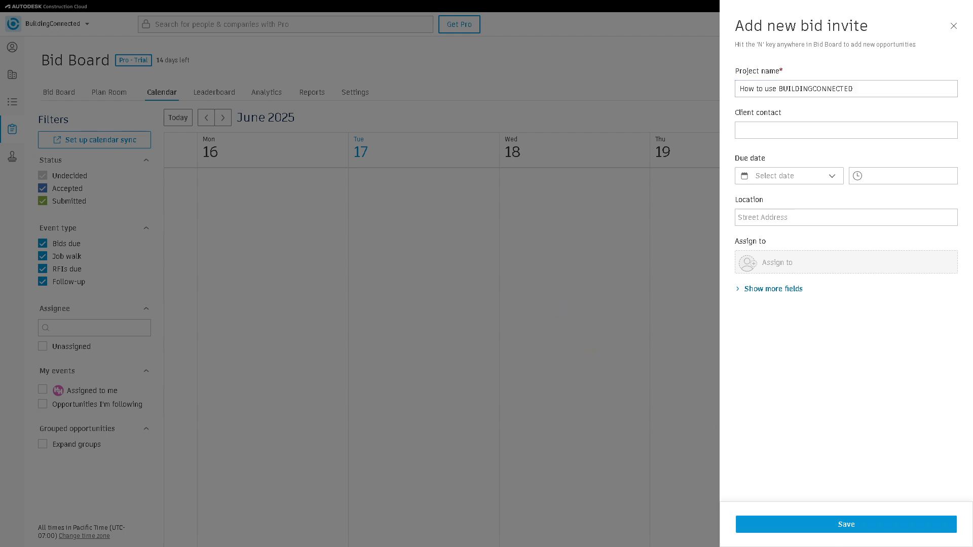
mouse_move(953, 25)
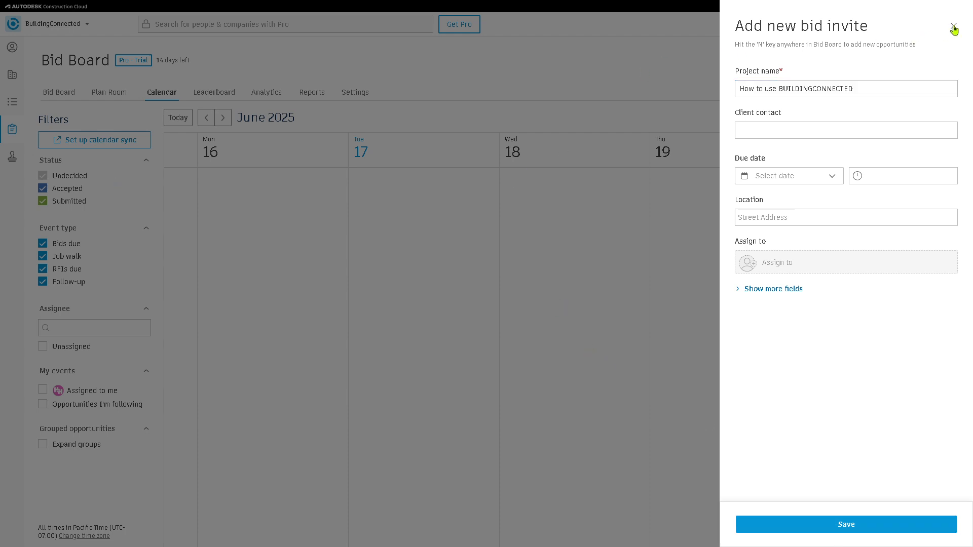
left_click(953, 27)
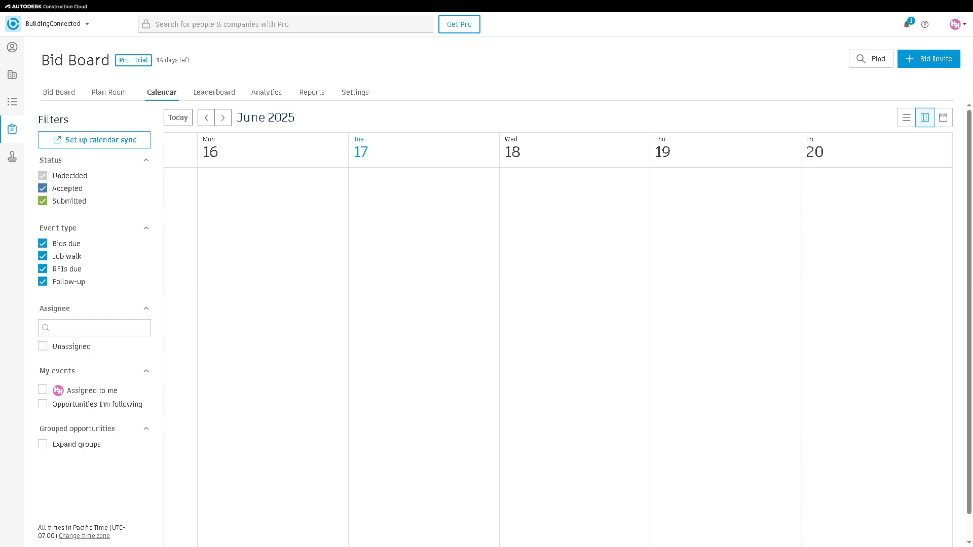
mouse_move(39, 98)
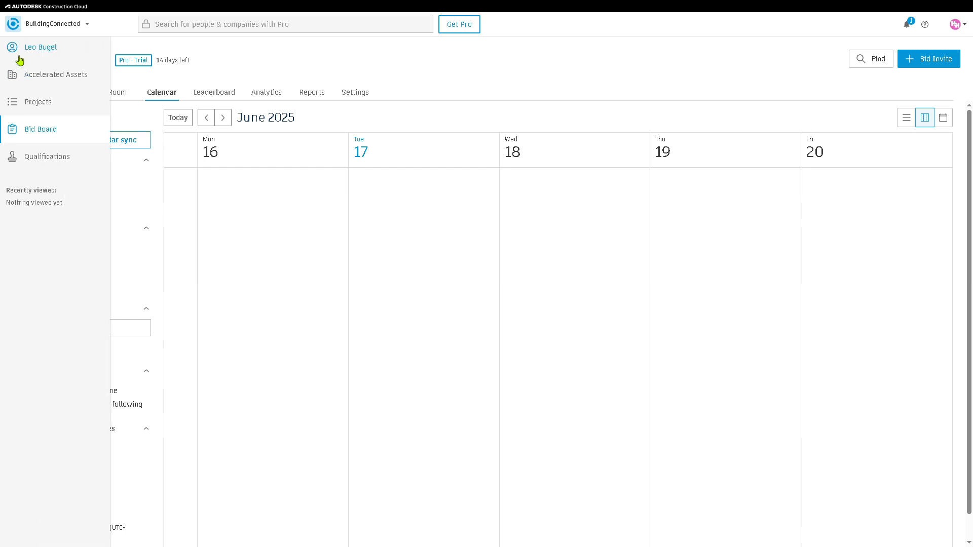
- Go to the Bid Board Leaderboard and dismiss its introductory promotion
left_click(55, 24)
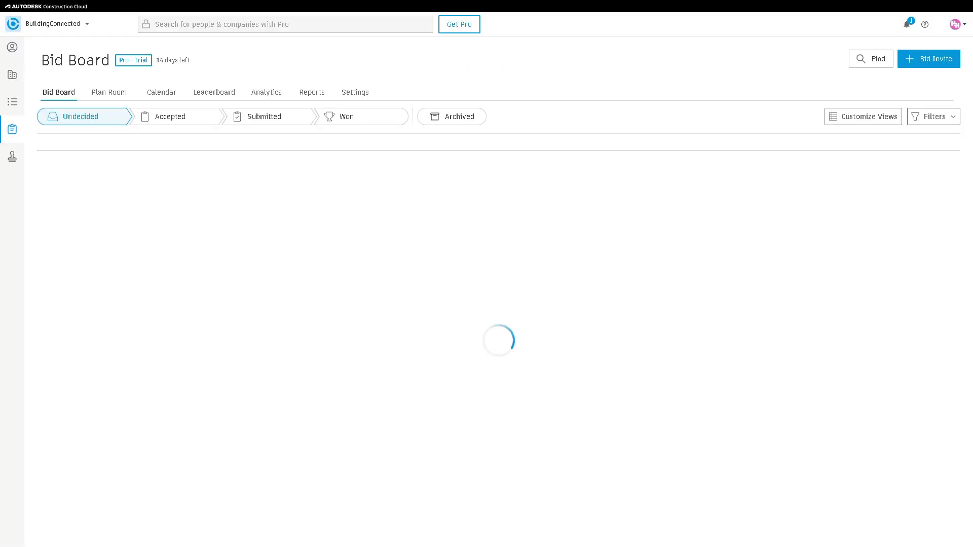
left_click(213, 92)
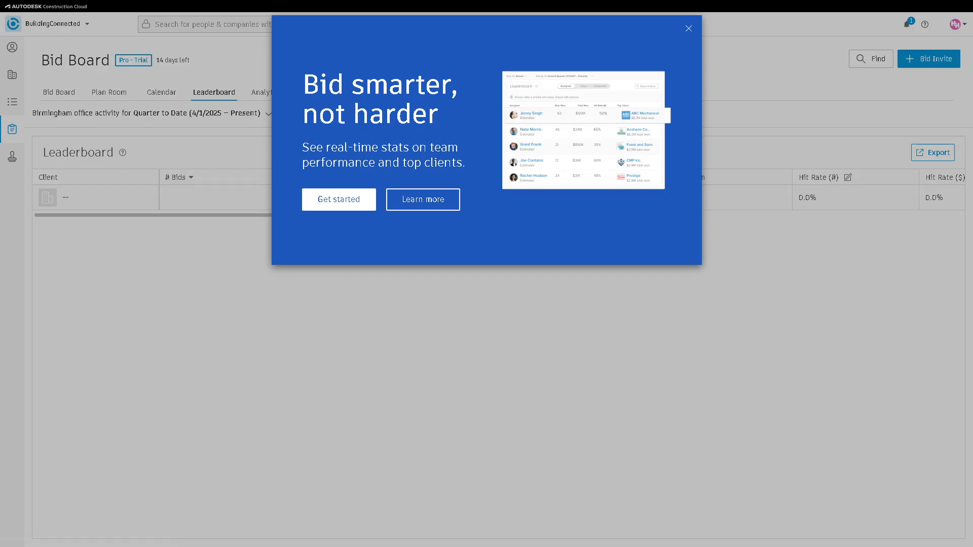
mouse_move(333, 206)
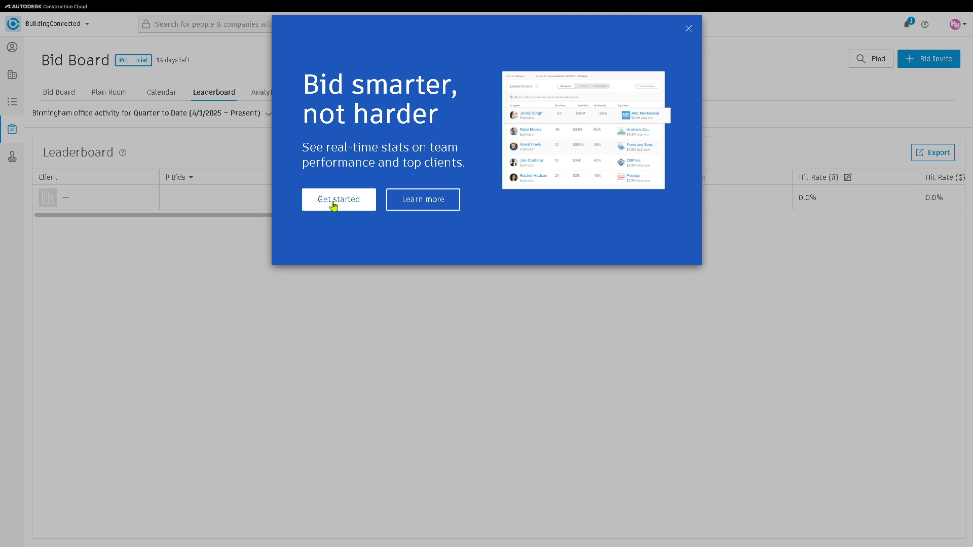
left_click(688, 28)
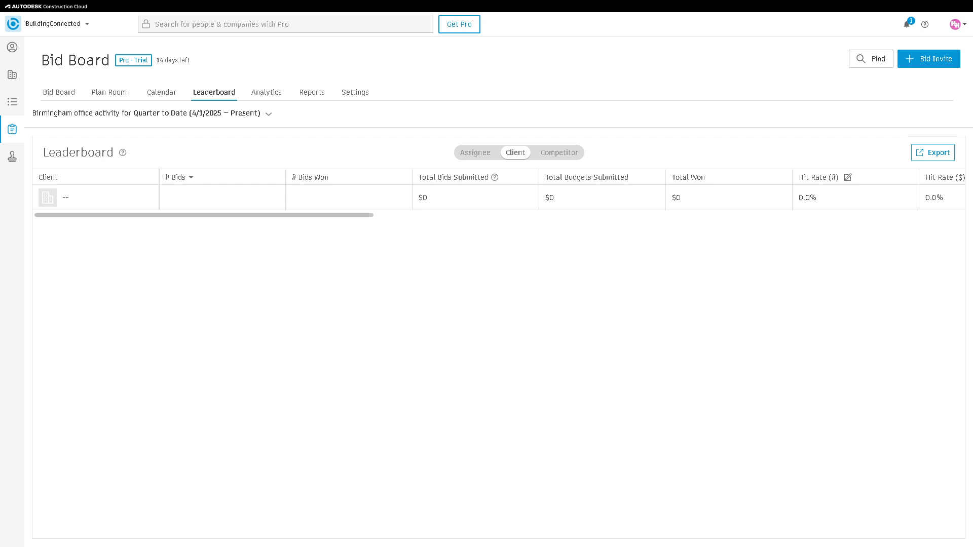
mouse_move(842, 84)
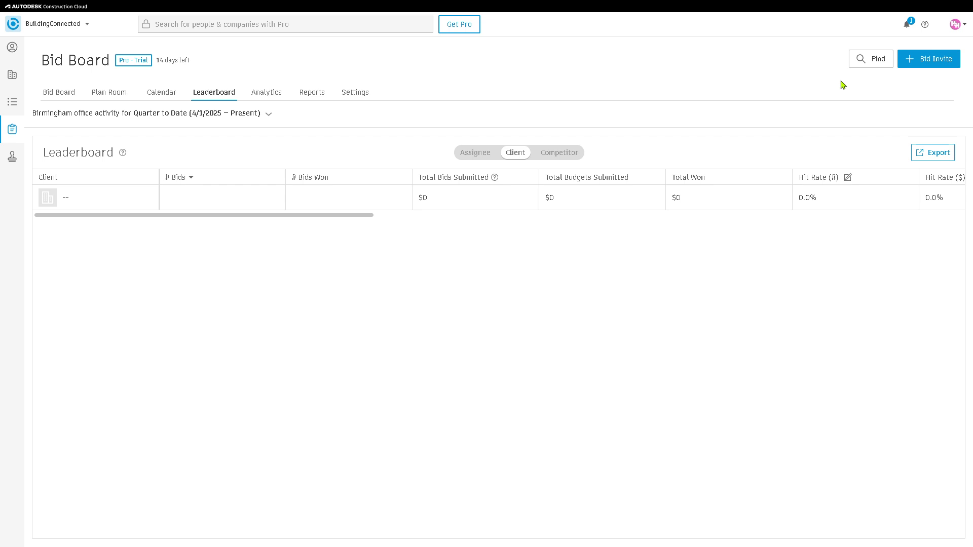
mouse_move(546, 286)
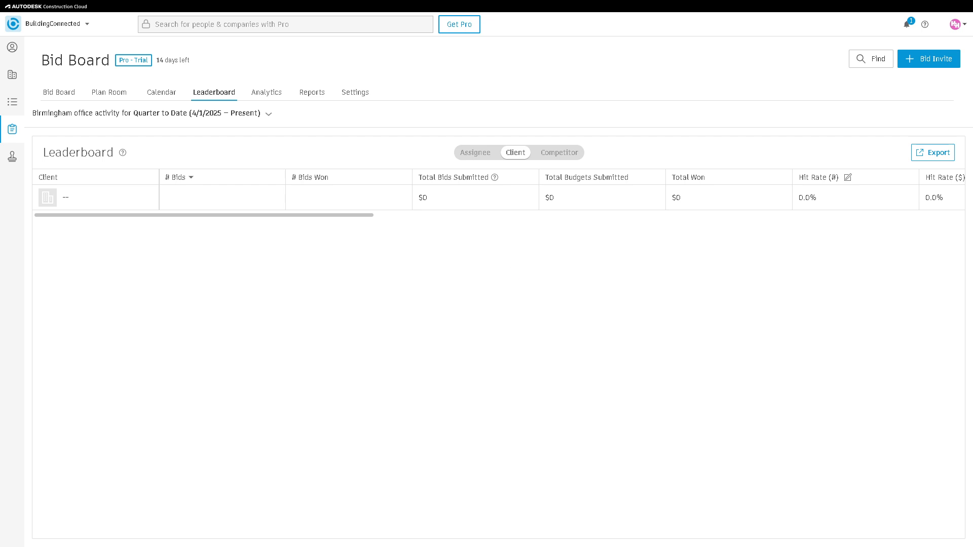
- View the Birmingham office Analytics stats with the introduction dismissed, scrolling through the zero-bid figures
left_click(265, 92)
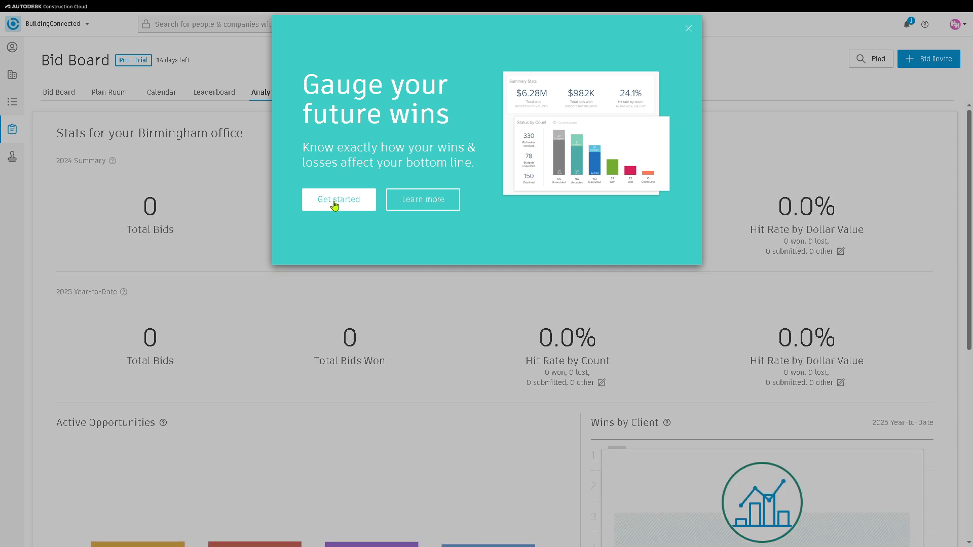
left_click(688, 28)
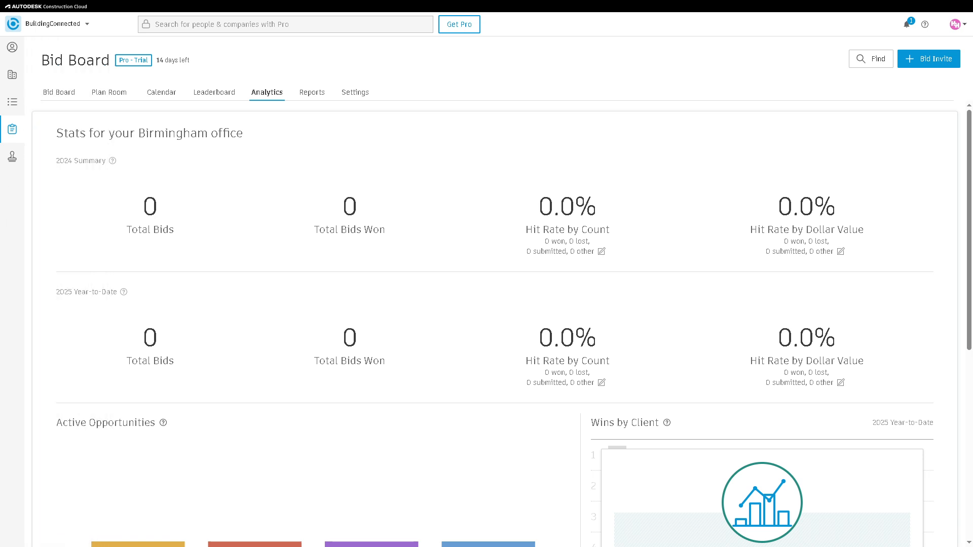
mouse_move(401, 292)
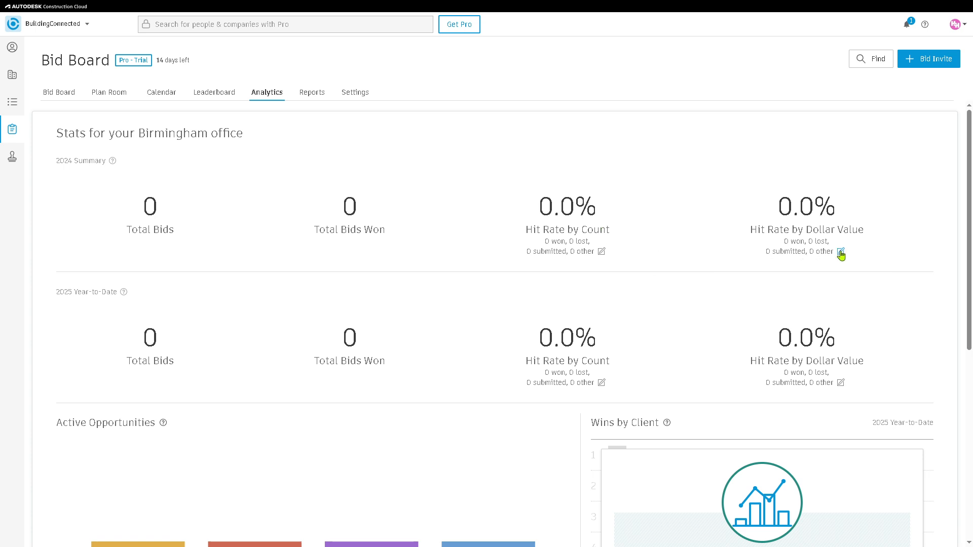
mouse_move(584, 240)
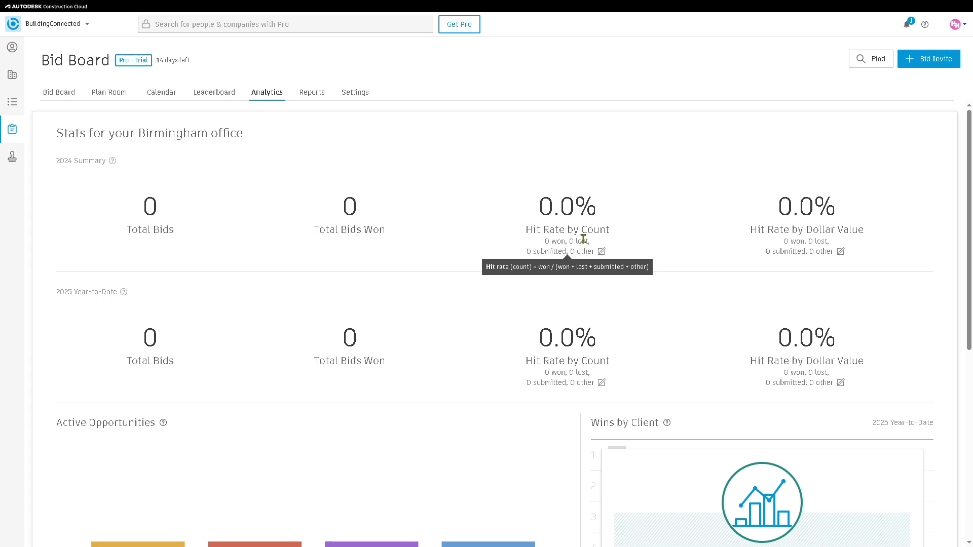
mouse_move(384, 261)
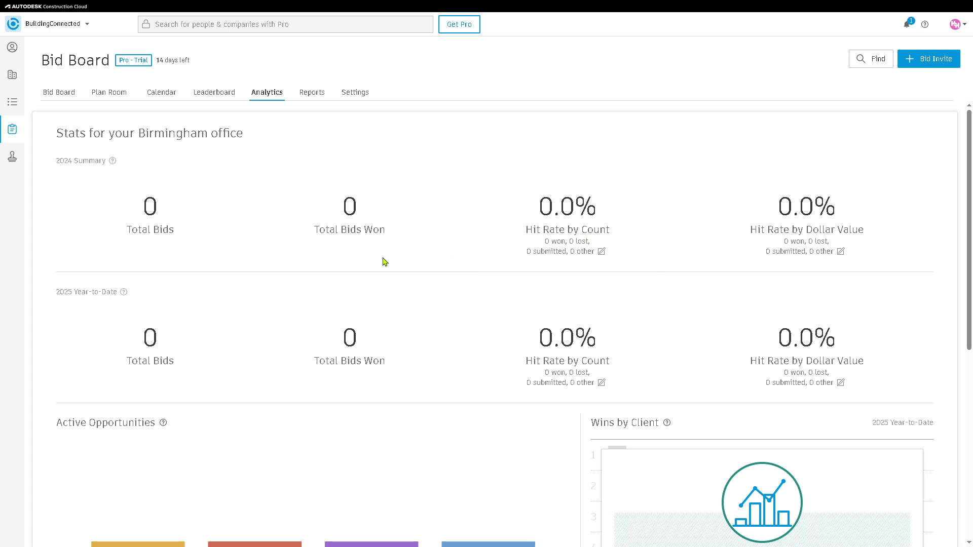
mouse_move(407, 298)
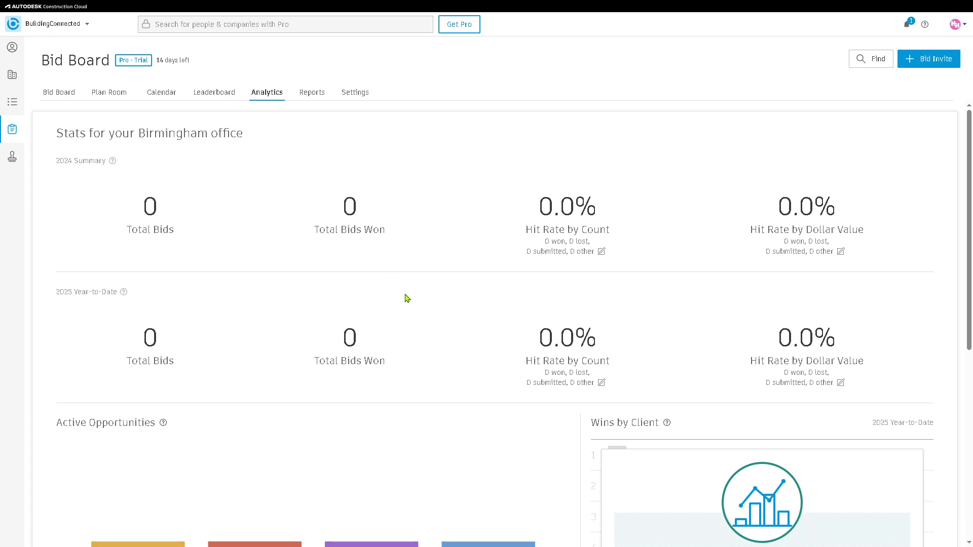
scroll("down", 3)
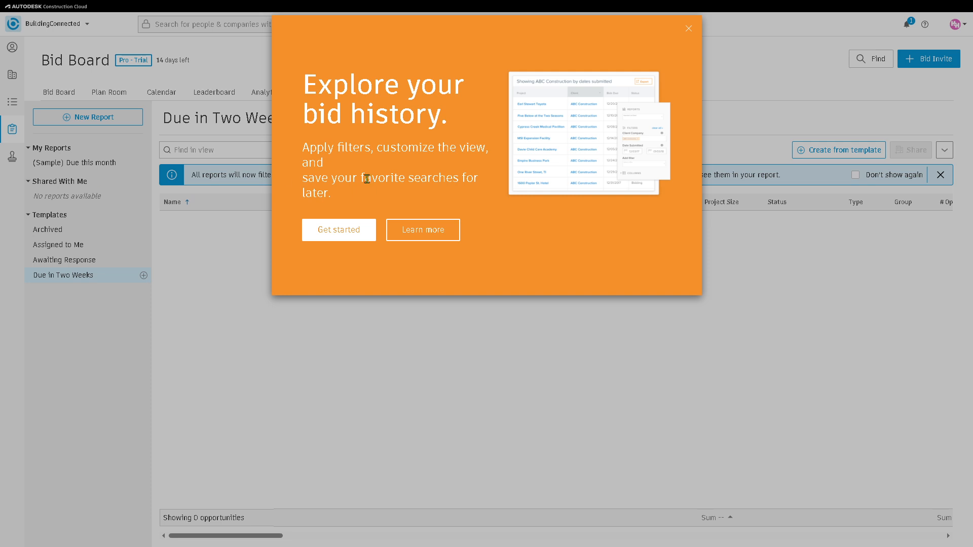
- Dismiss the bid-history promotion on Reports and move to the Bid Board Settings page
left_click(688, 28)
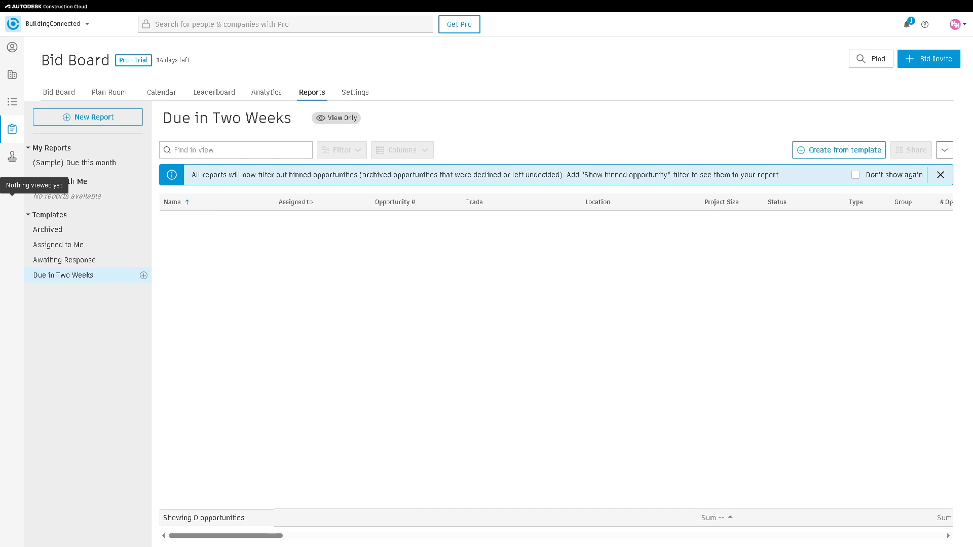
left_click(355, 92)
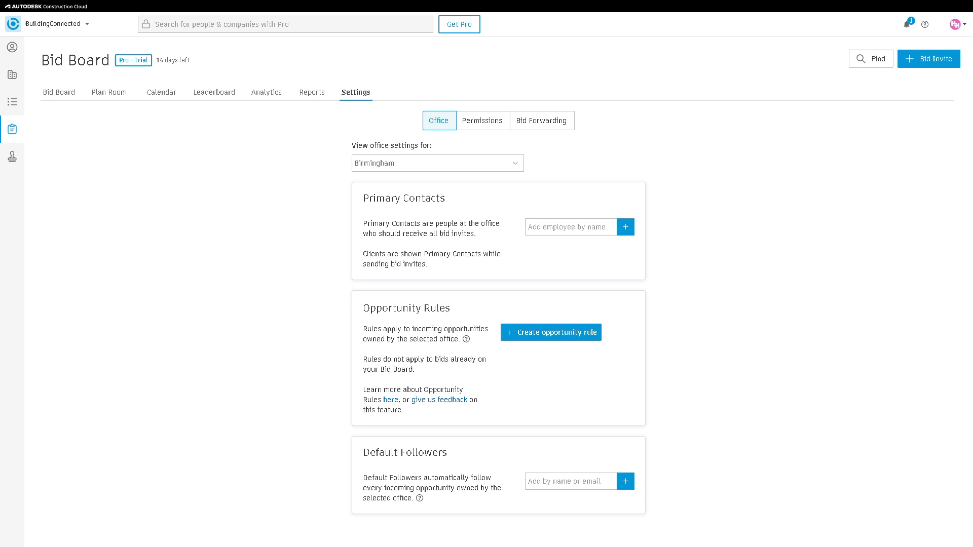
mouse_move(435, 187)
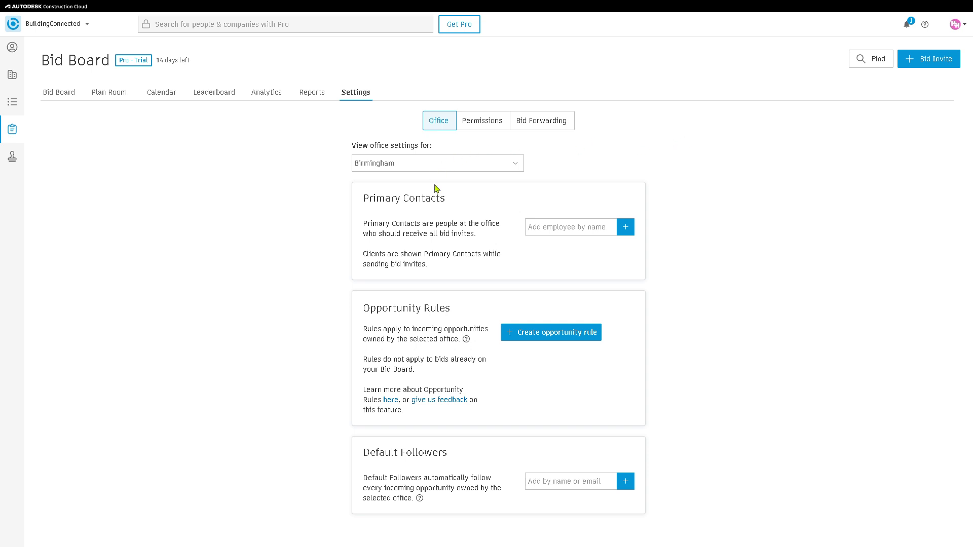
mouse_move(486, 140)
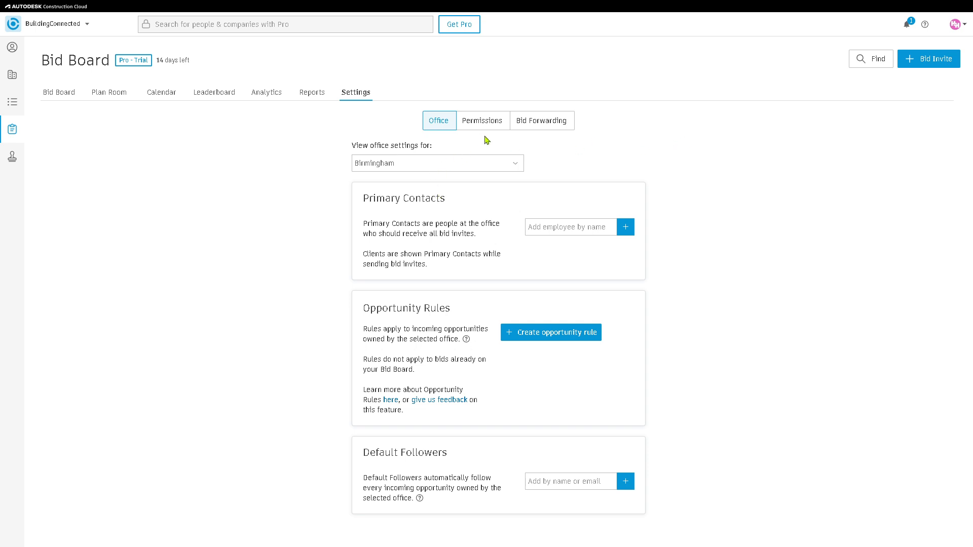
- View the Bid Board Permissions settings, then the Bid Forwarding settings tied to the Birmingham office
left_click(482, 121)
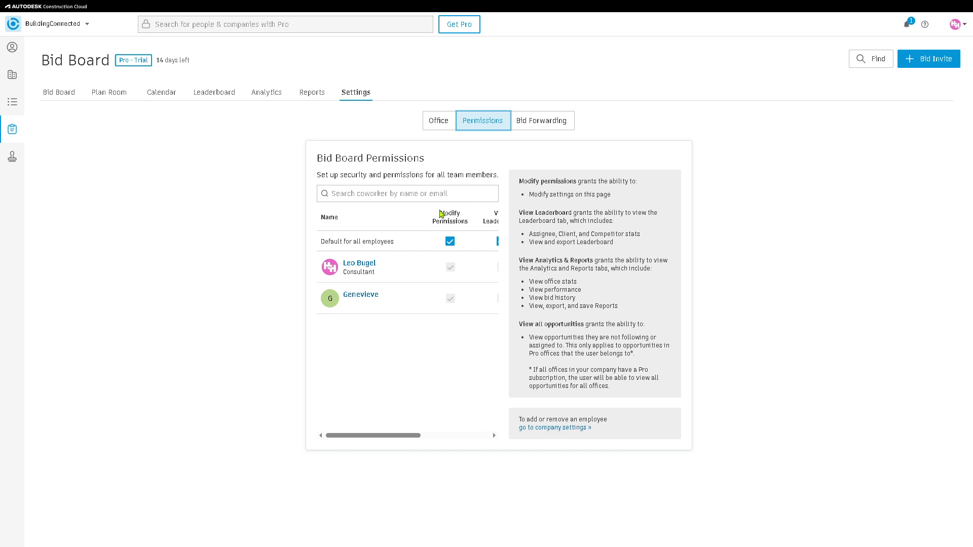
mouse_move(397, 273)
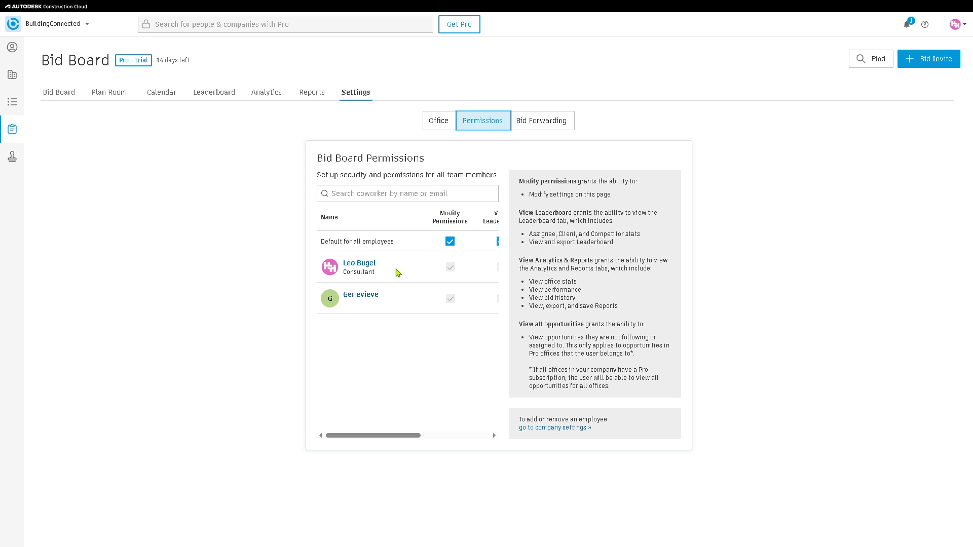
mouse_move(492, 164)
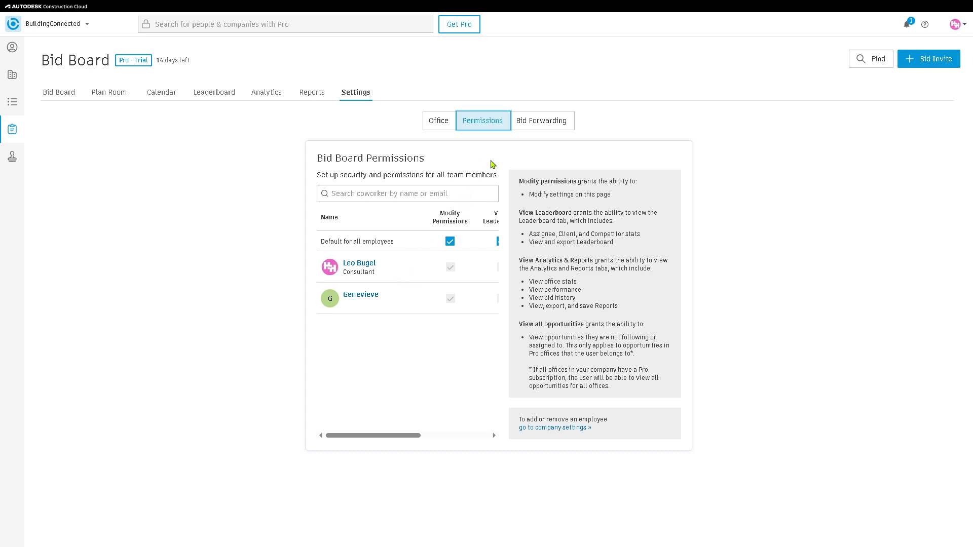
left_click(541, 120)
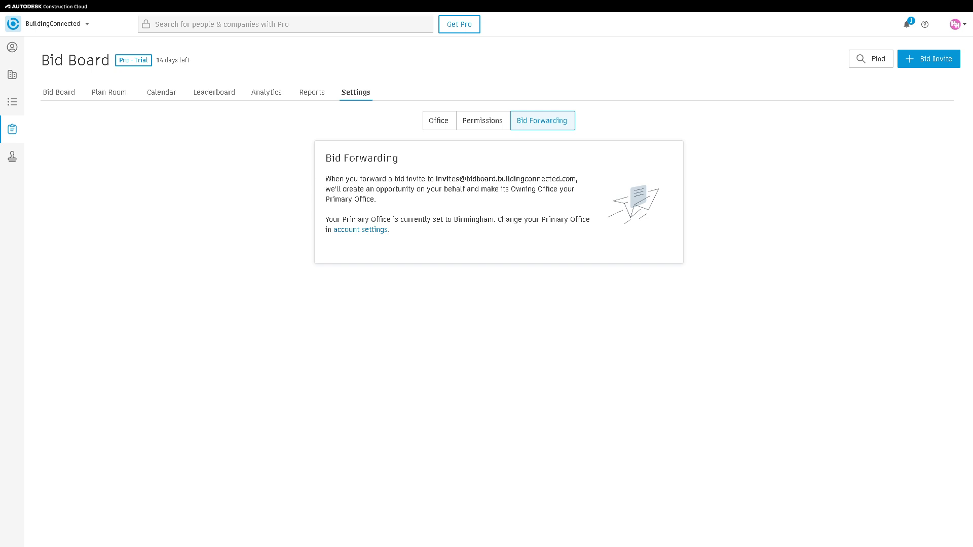
mouse_move(79, 57)
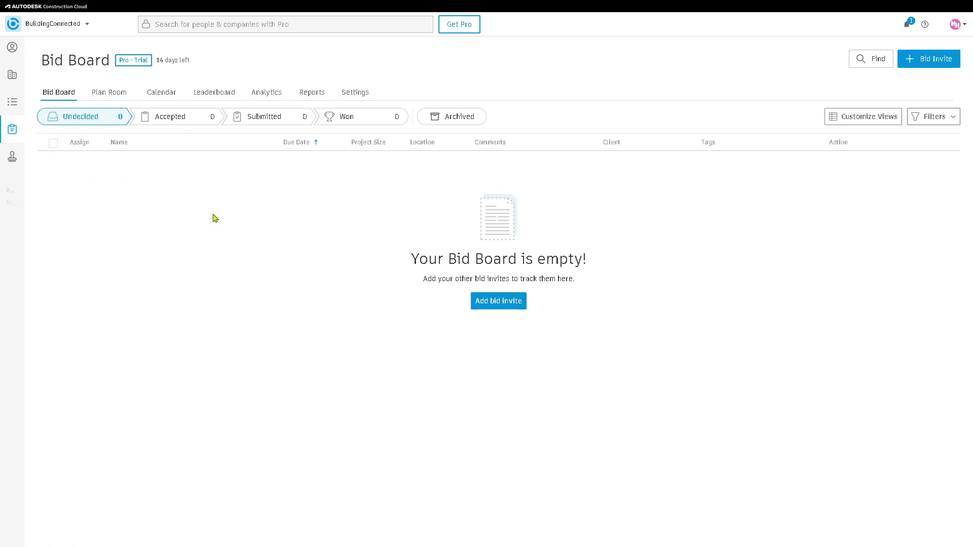
mouse_move(136, 61)
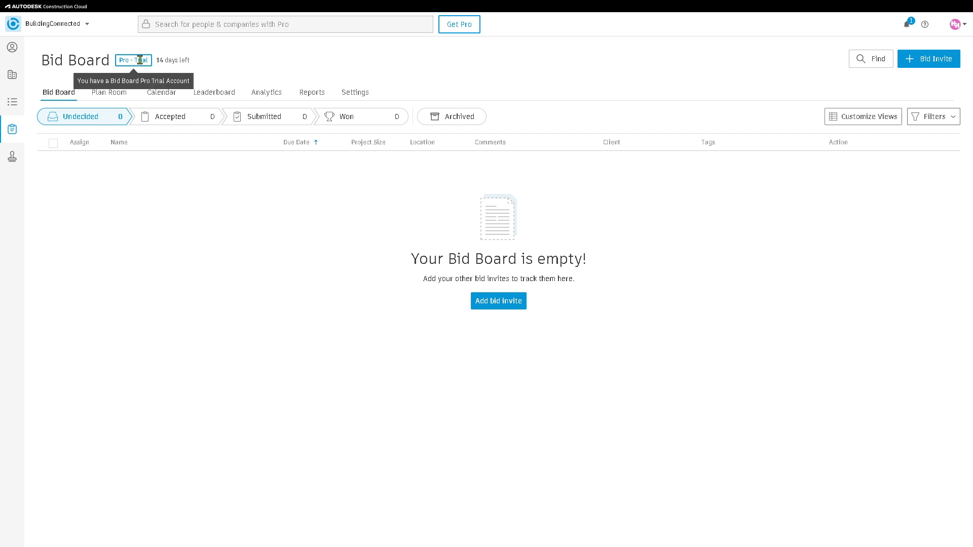
mouse_move(241, 80)
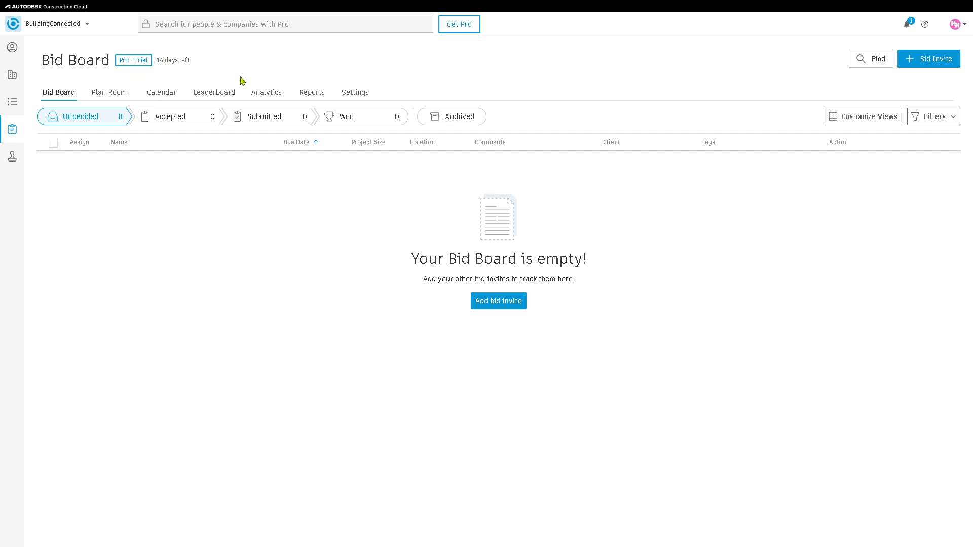
mouse_move(900, 31)
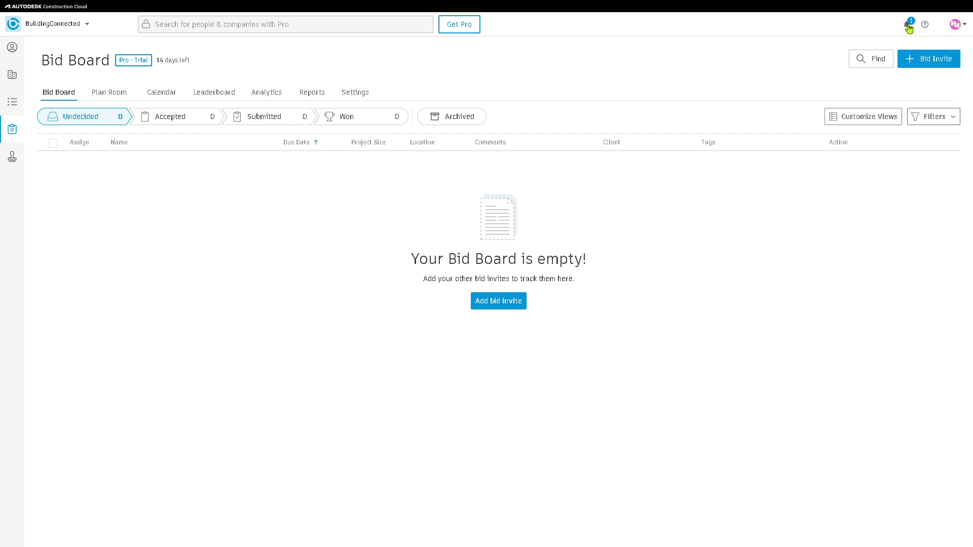
mouse_move(906, 38)
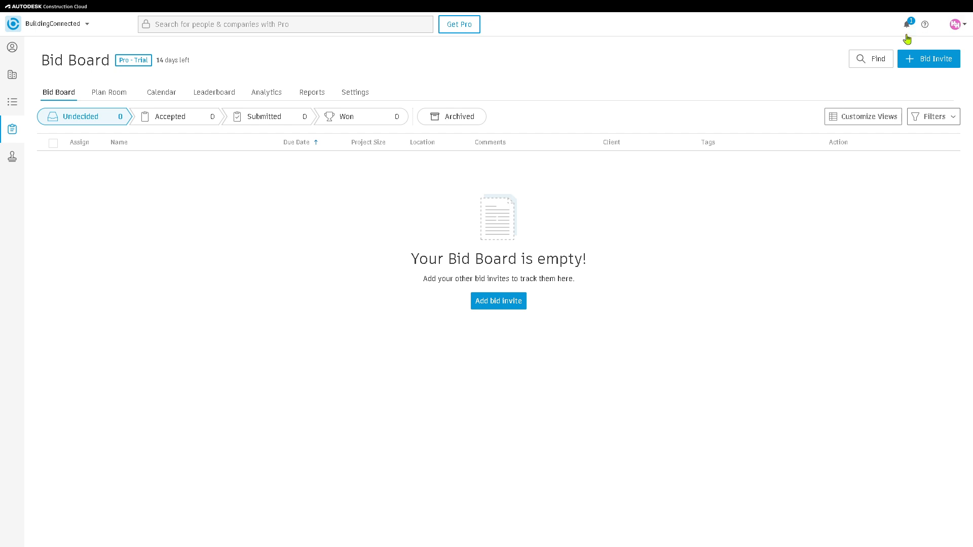
- Return to the main Bid Board, which shows no undecided opportunities
left_click(871, 59)
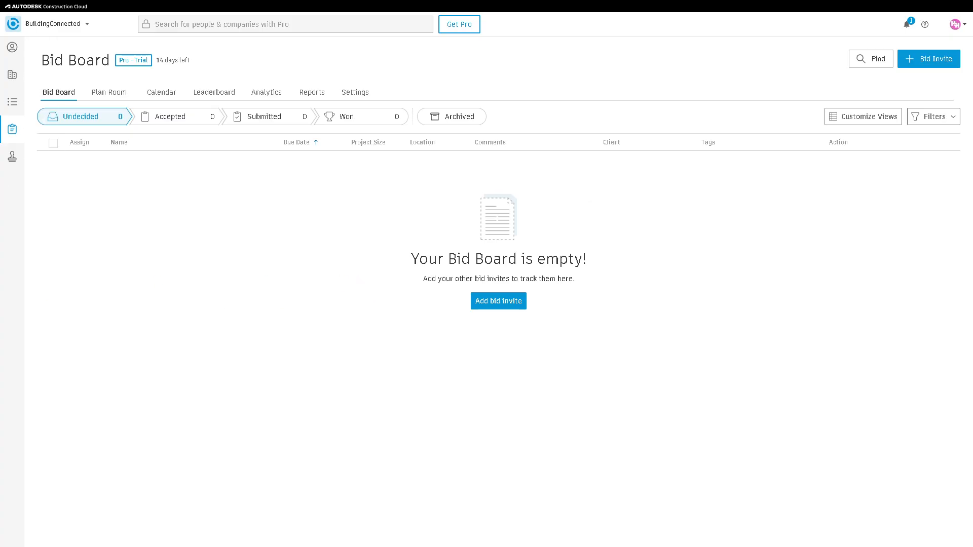
mouse_move(505, 304)
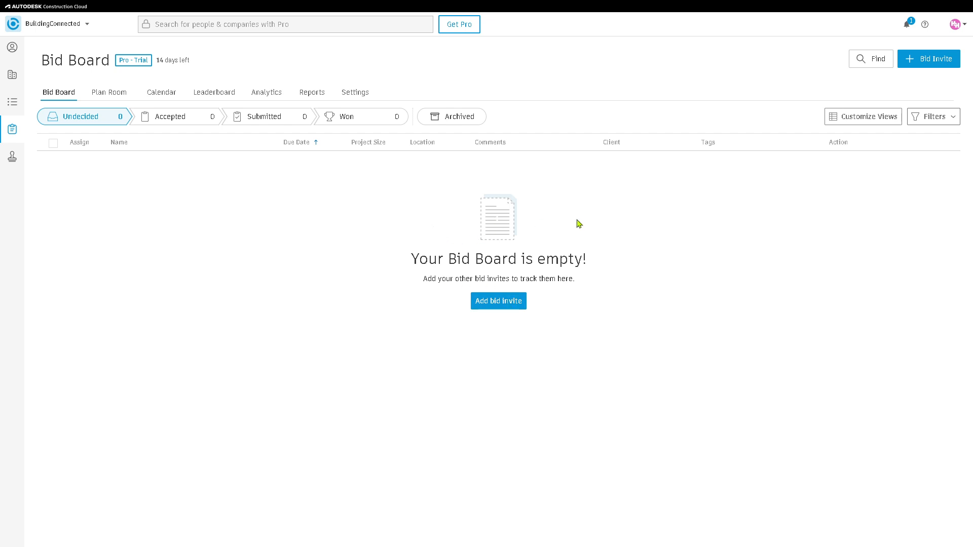
mouse_move(270, 216)
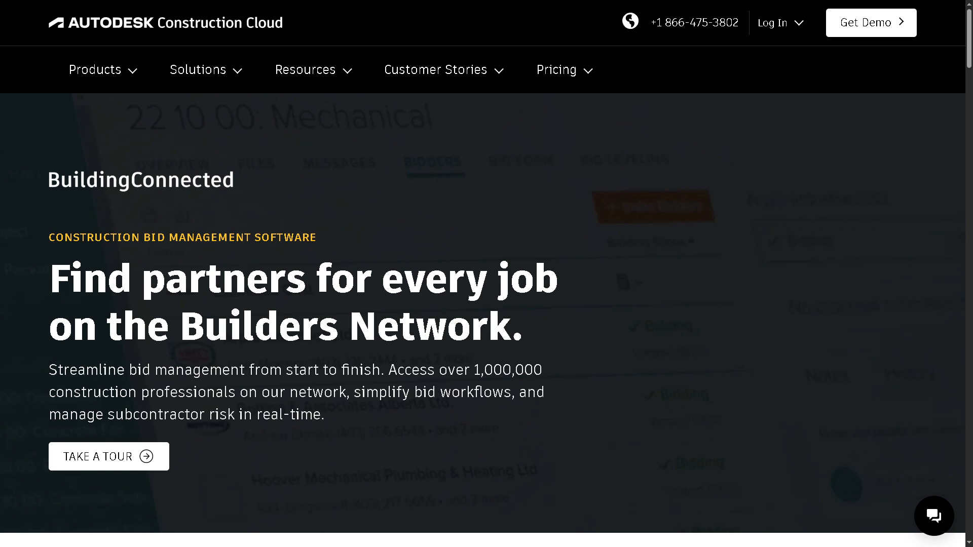
mouse_move(6, 230)
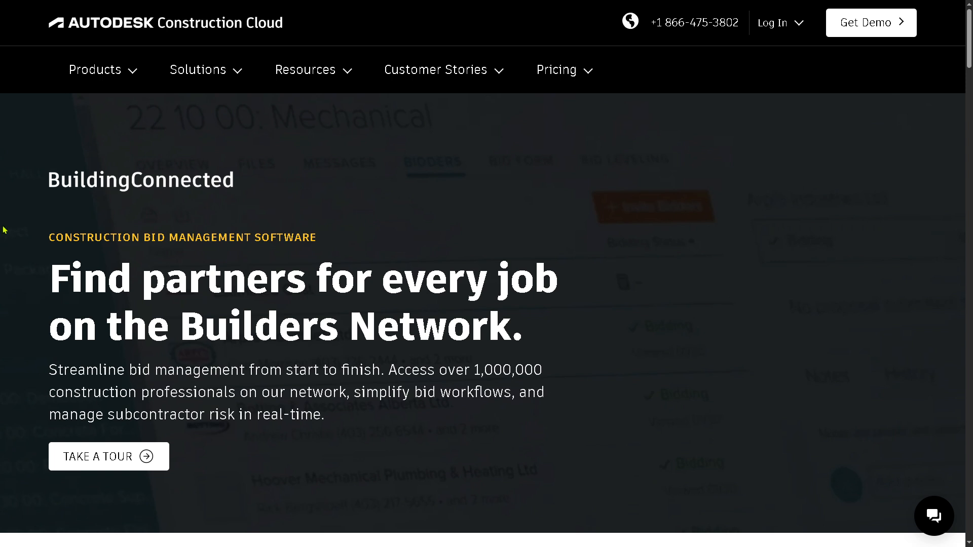